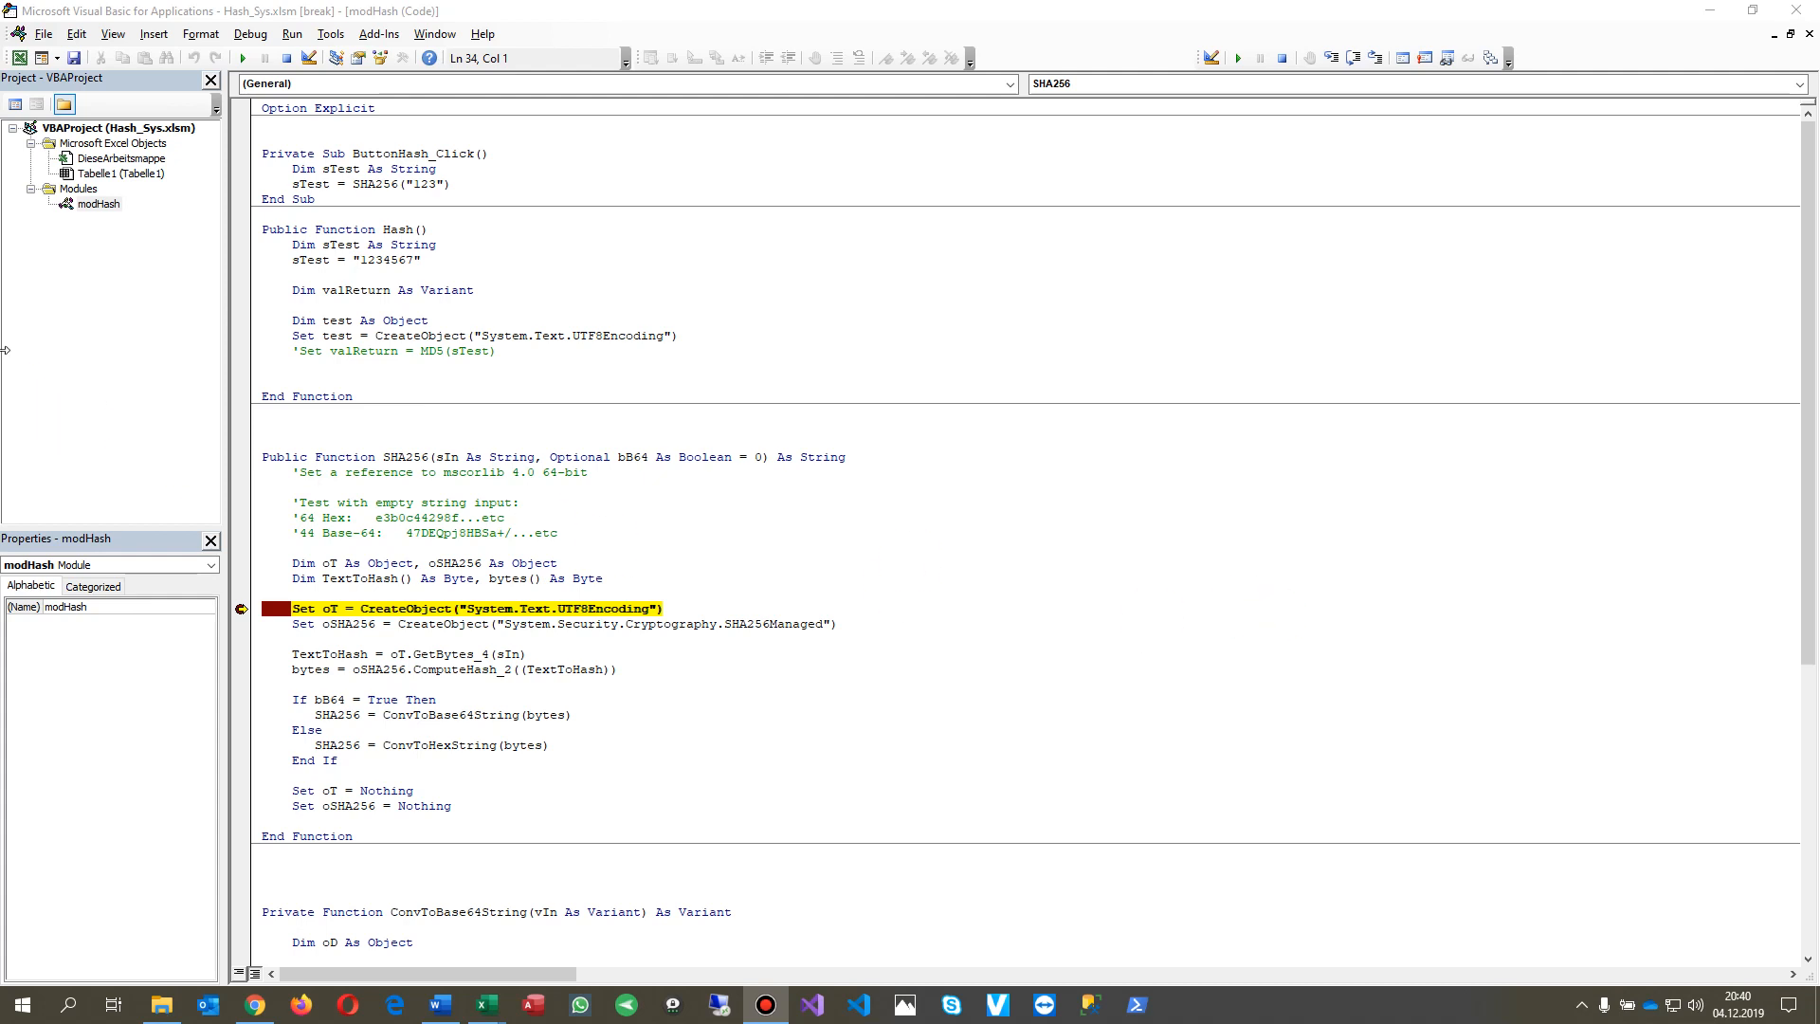
{"action": "mouse_move", "coordinate": [331, 34]}
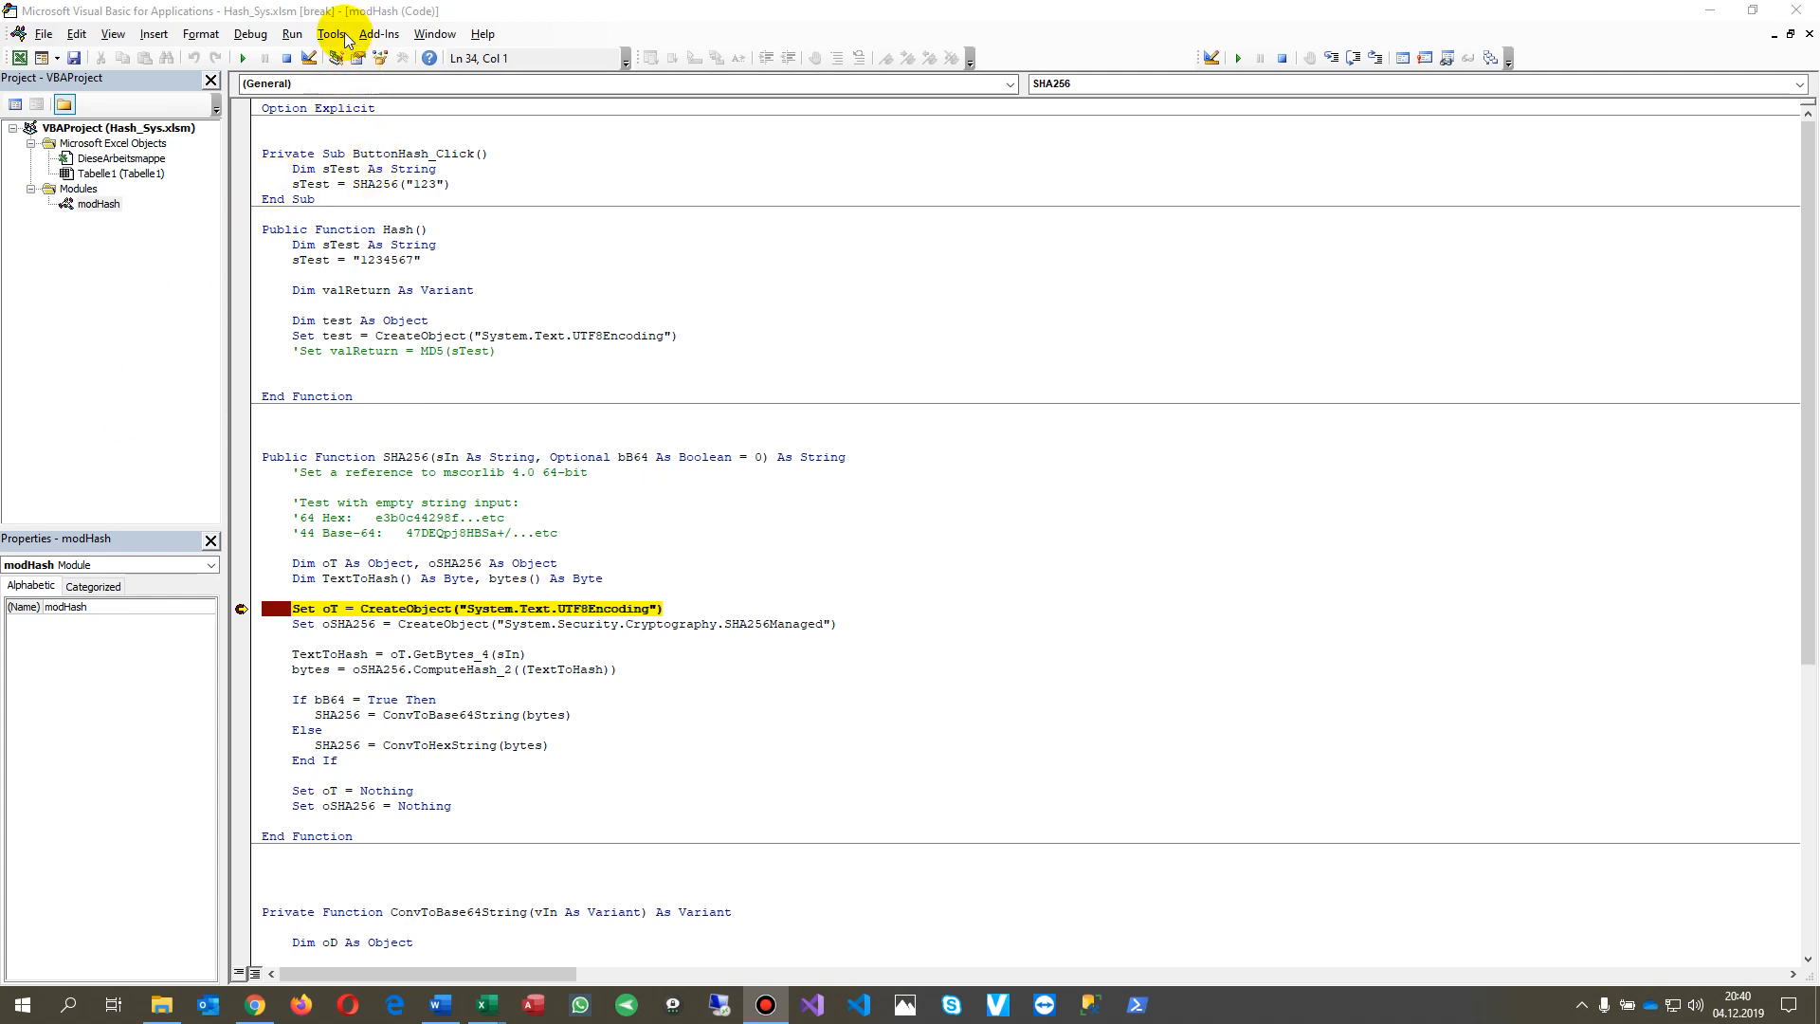
{"action": "mouse_move", "coordinate": [463, 613]}
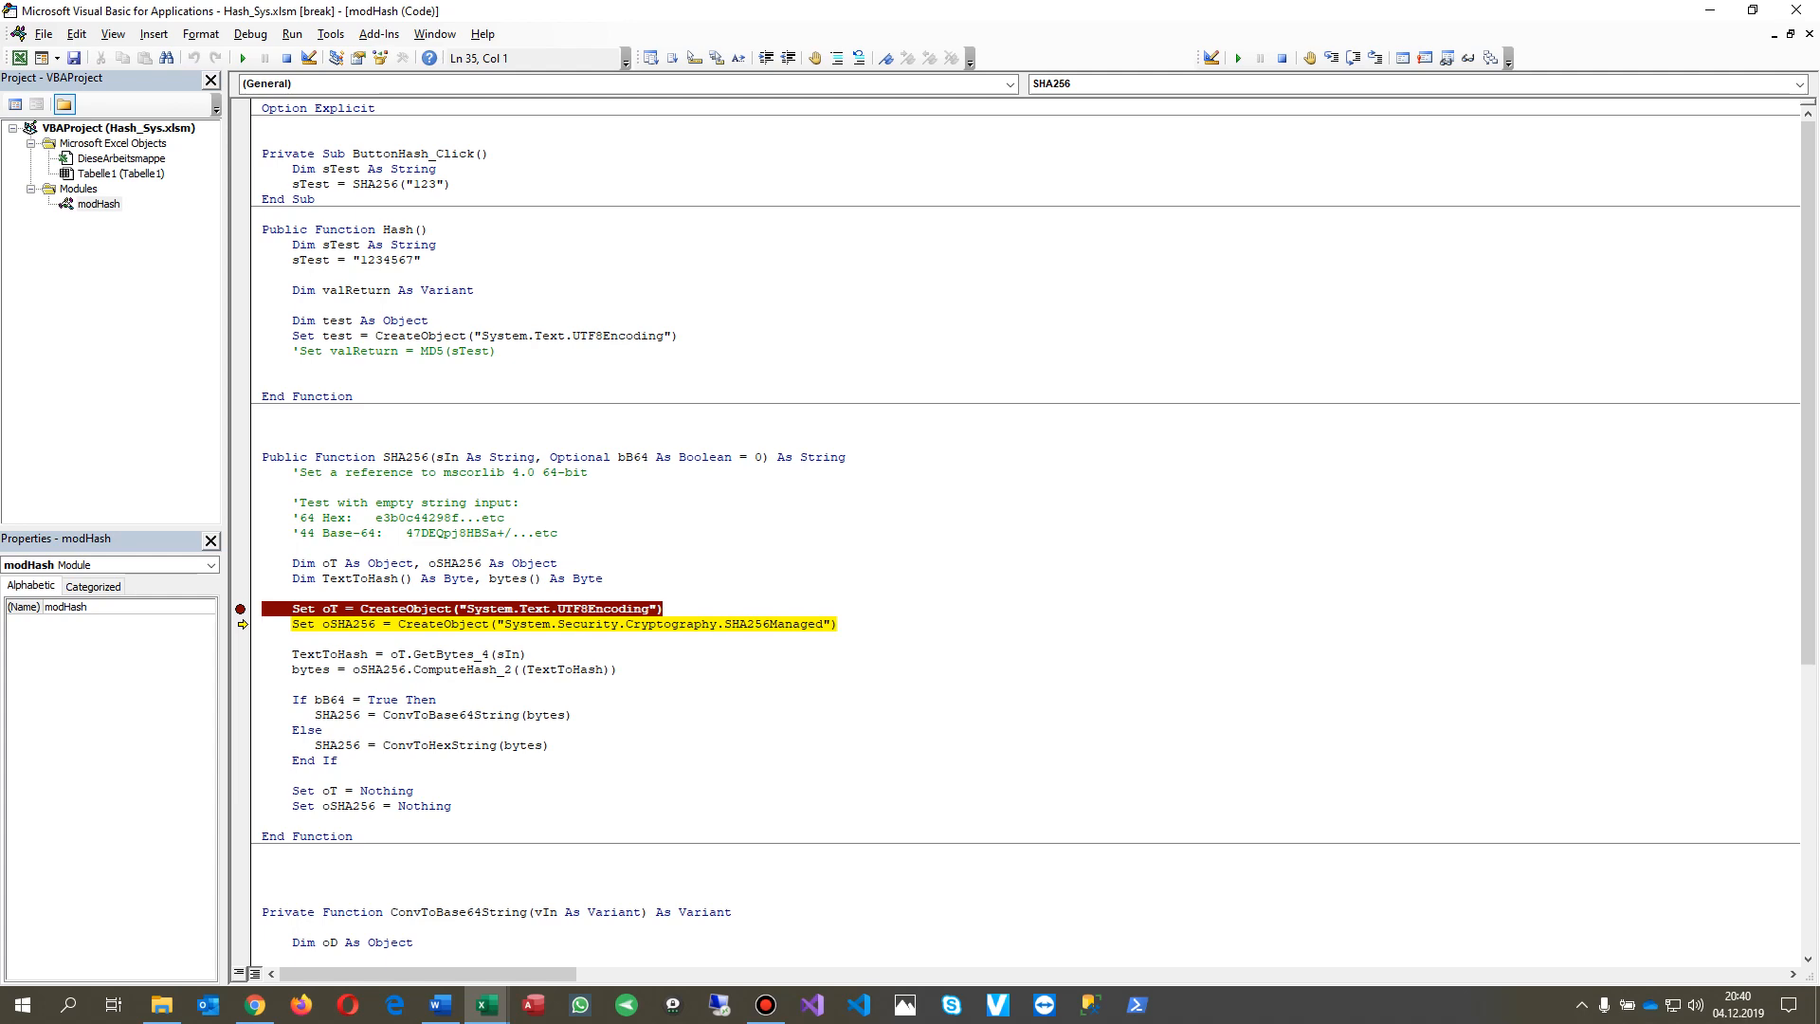
{"action": "left_click", "coordinate": [462, 218]}
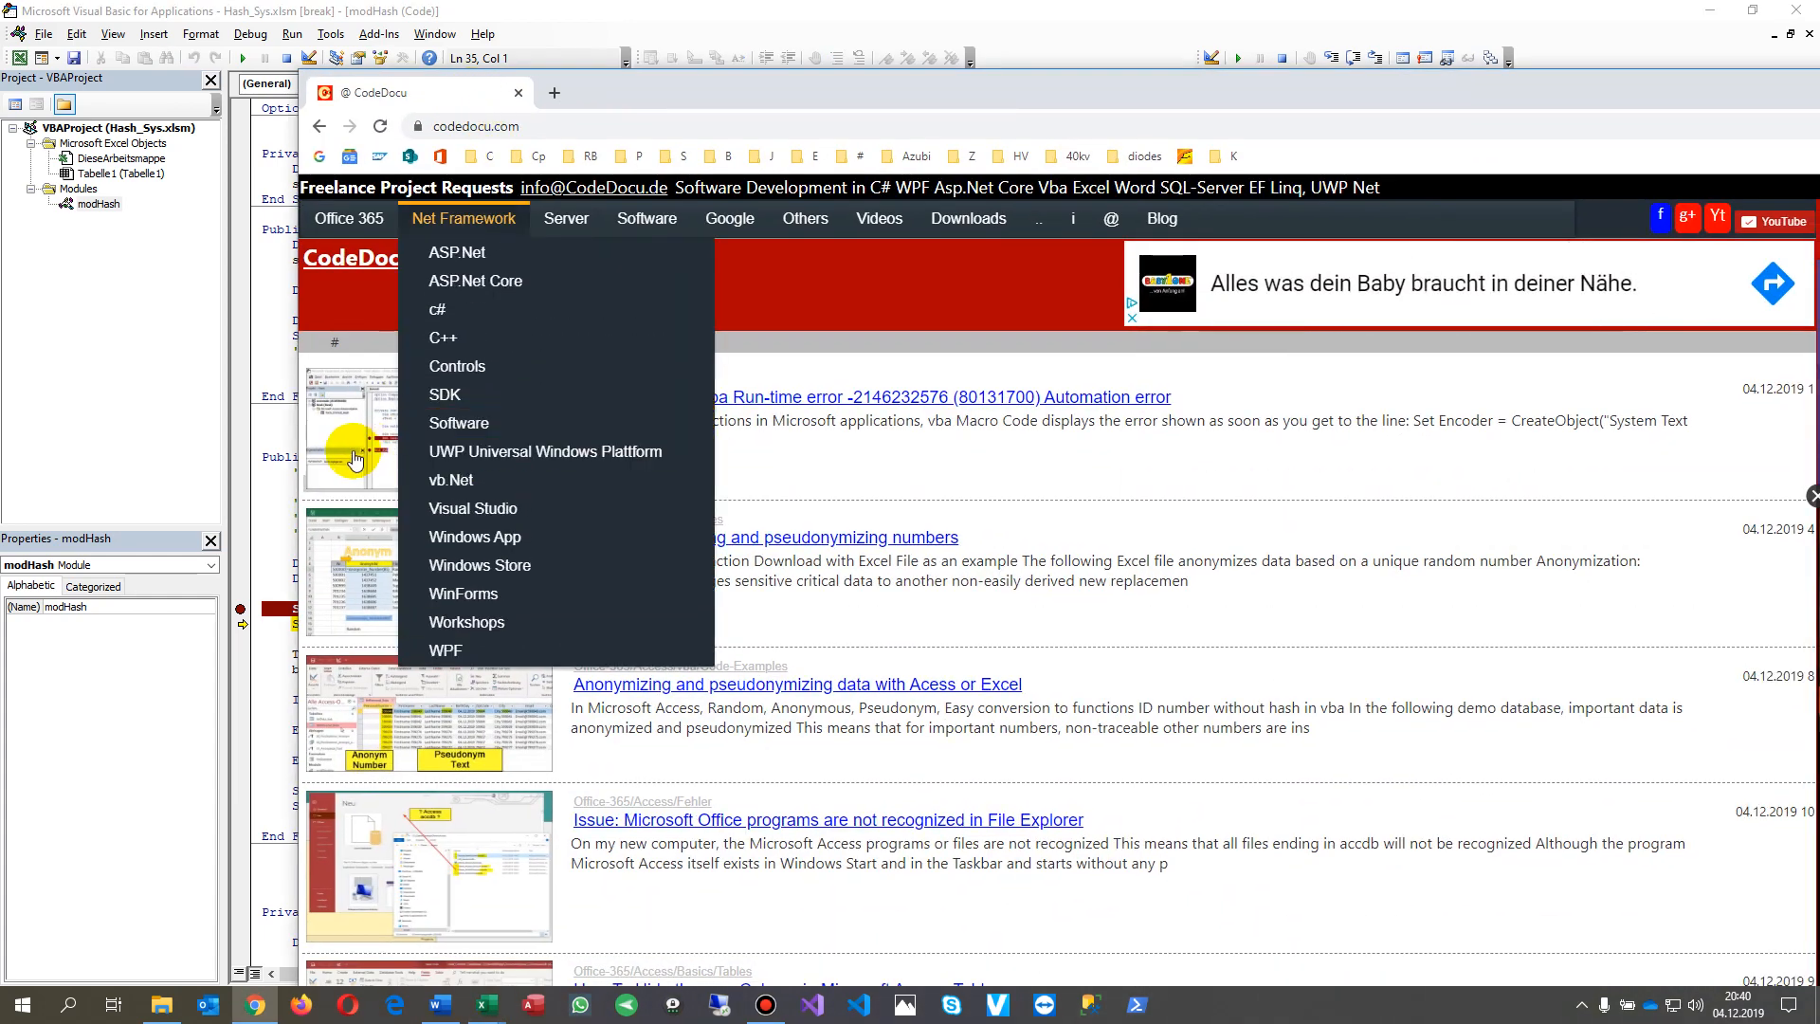
{"action": "left_click", "coordinate": [943, 396]}
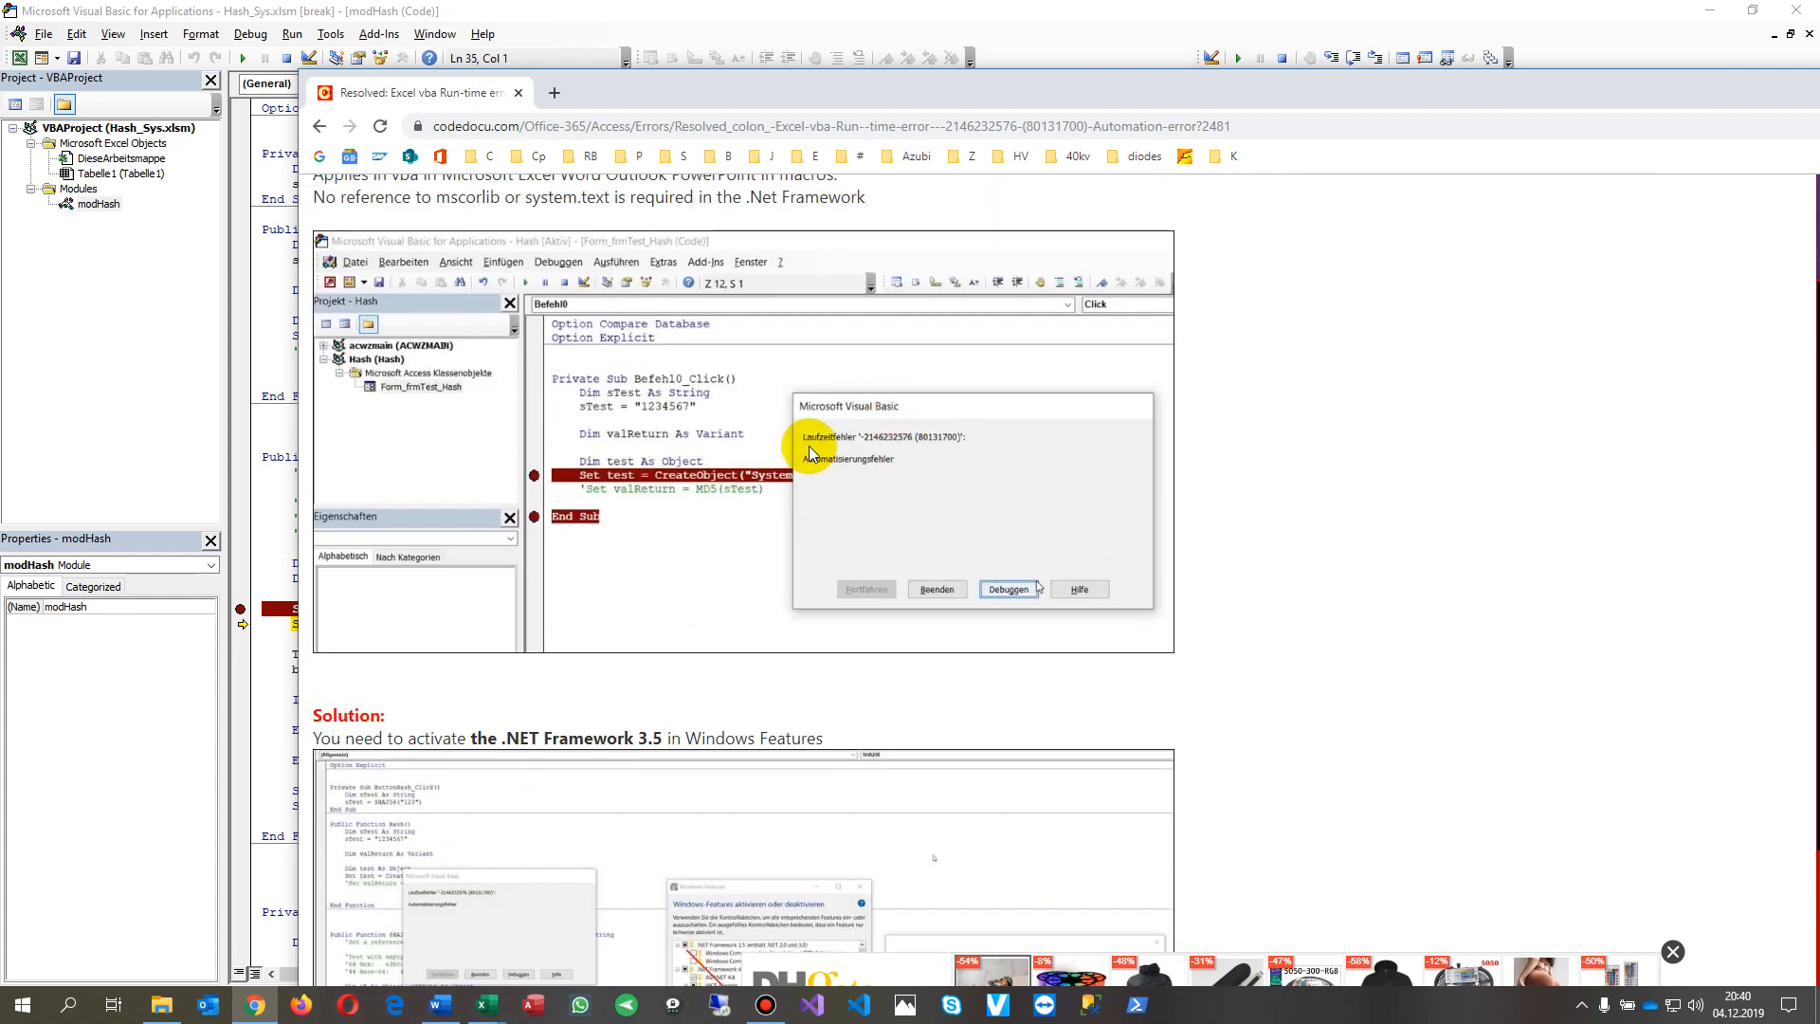
{"action": "mouse_move", "coordinate": [760, 480]}
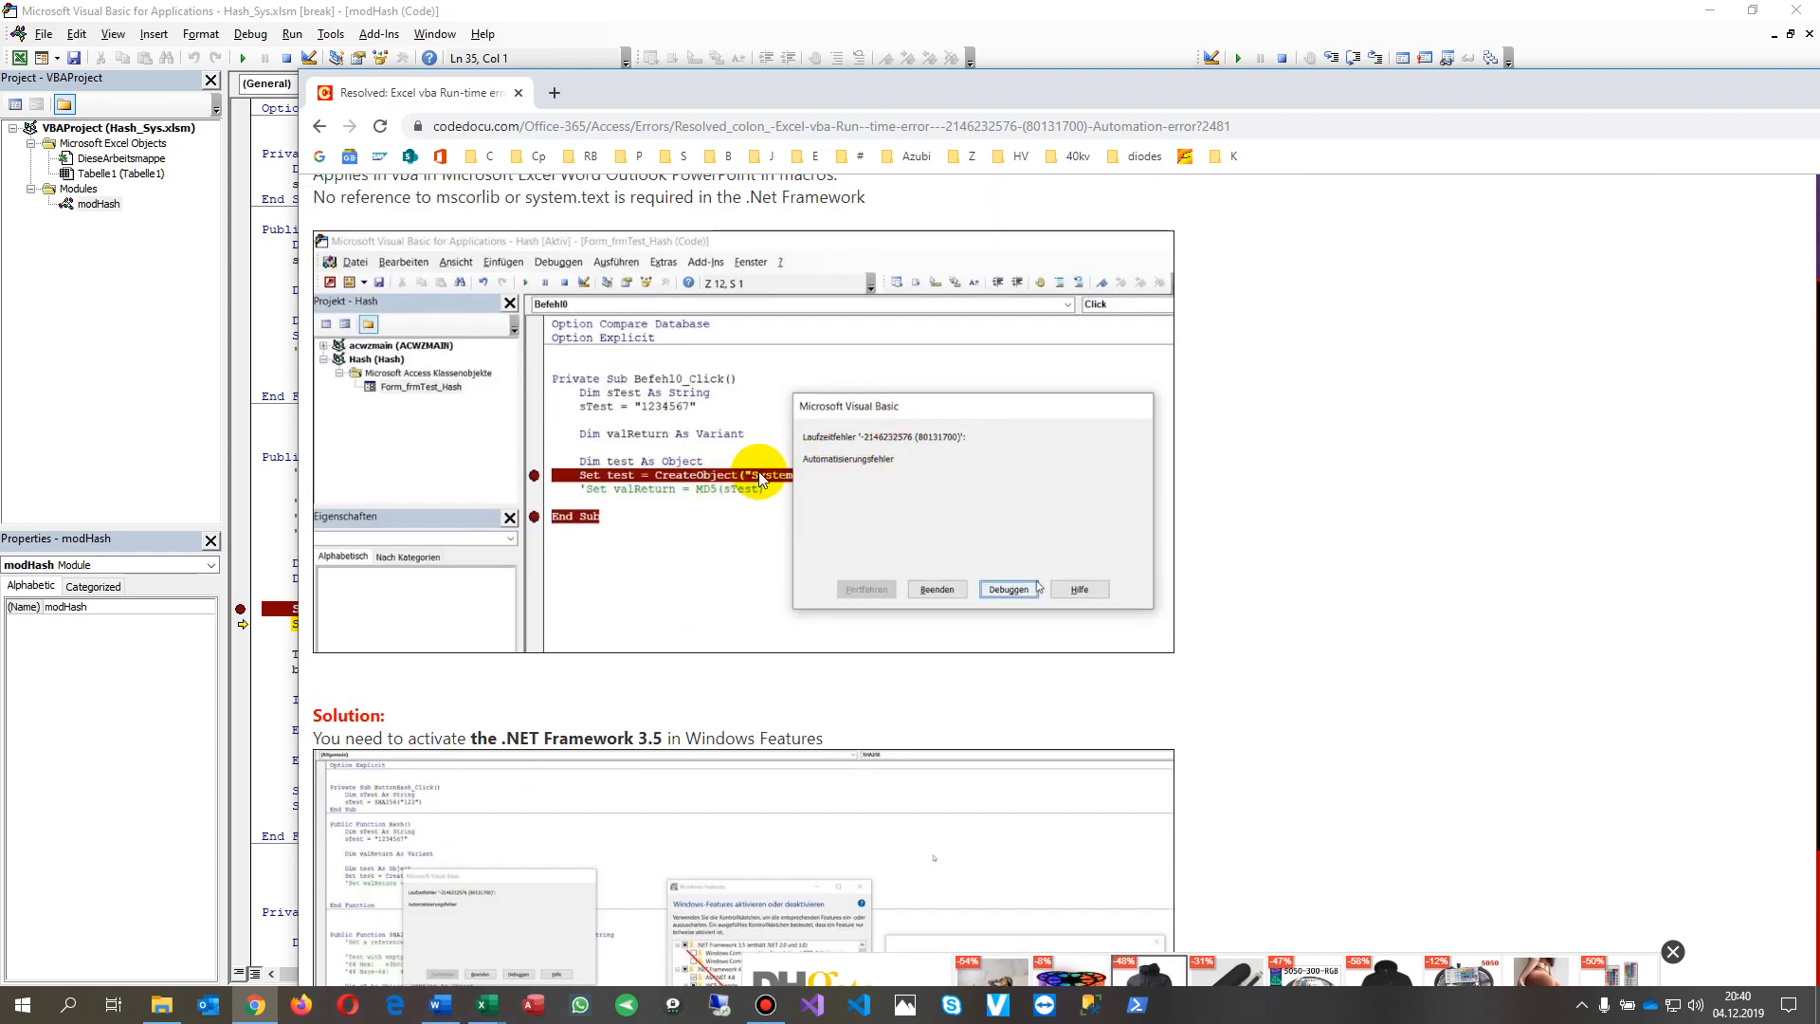
{"action": "scroll", "scroll_direction": "up", "scroll_amount": 3}
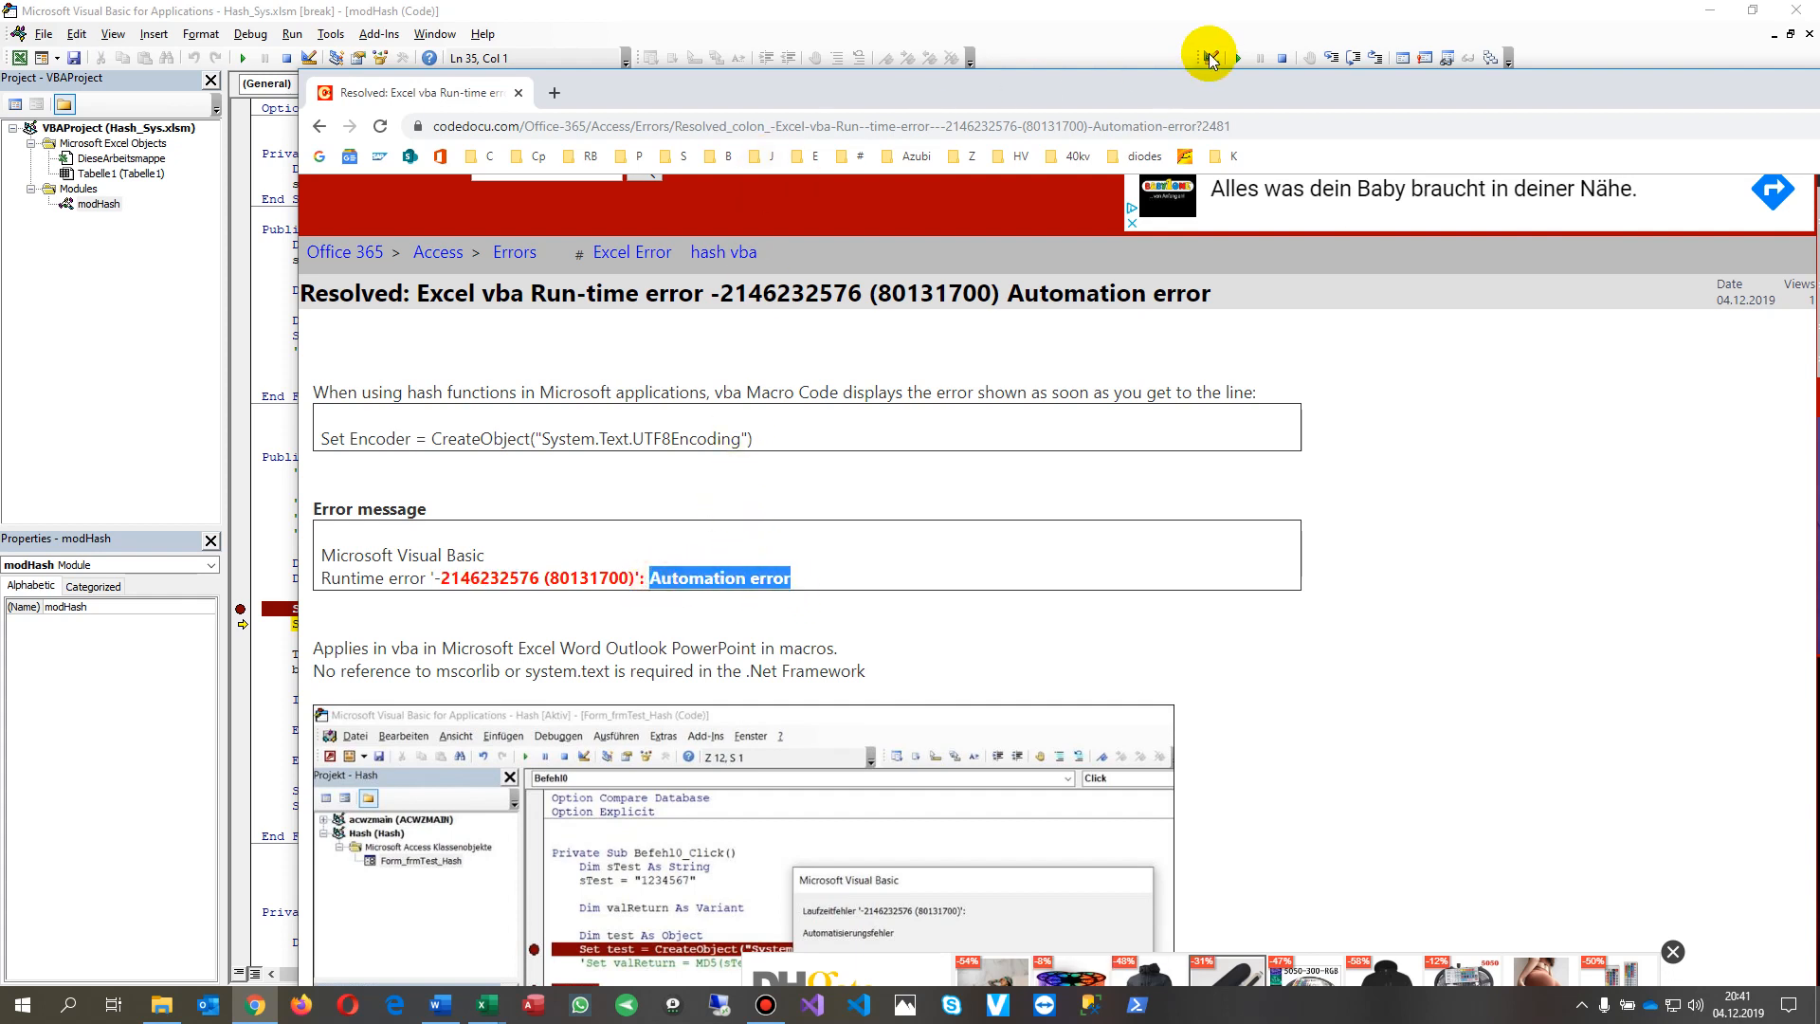
{"action": "mouse_move", "coordinate": [537, 438]}
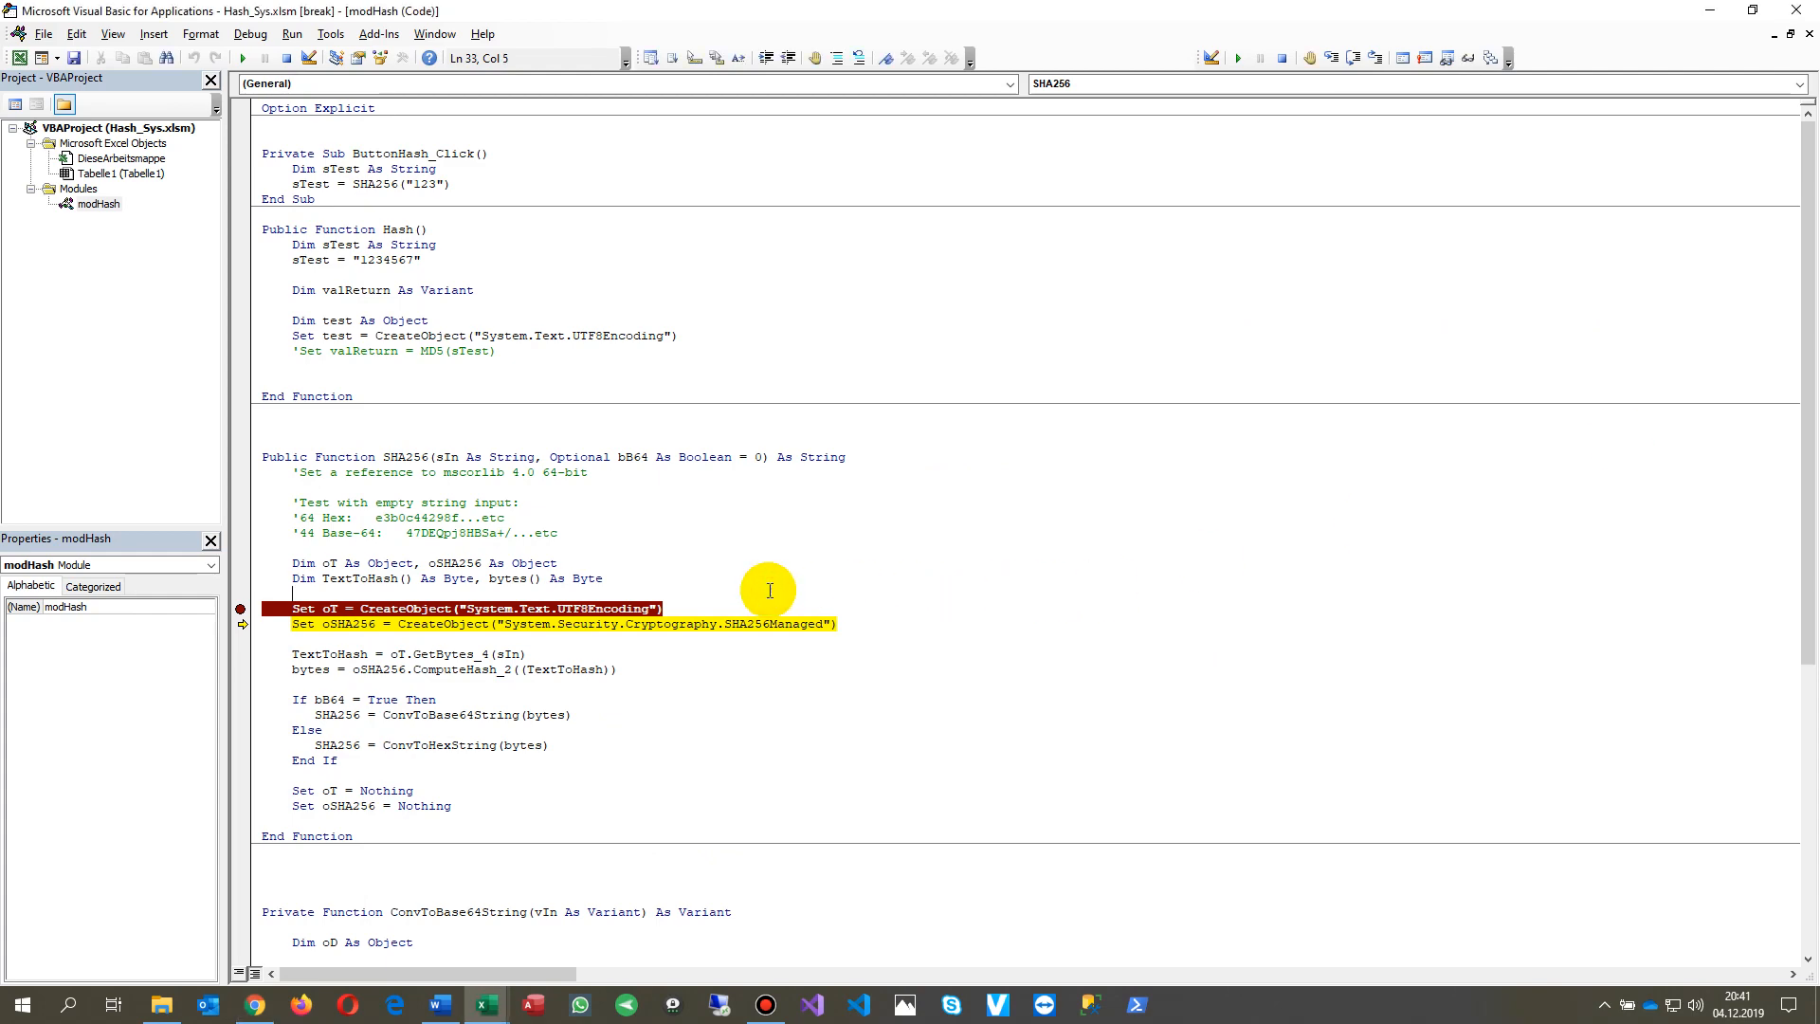
{"action": "scroll", "scroll_direction": "down", "scroll_amount": 3}
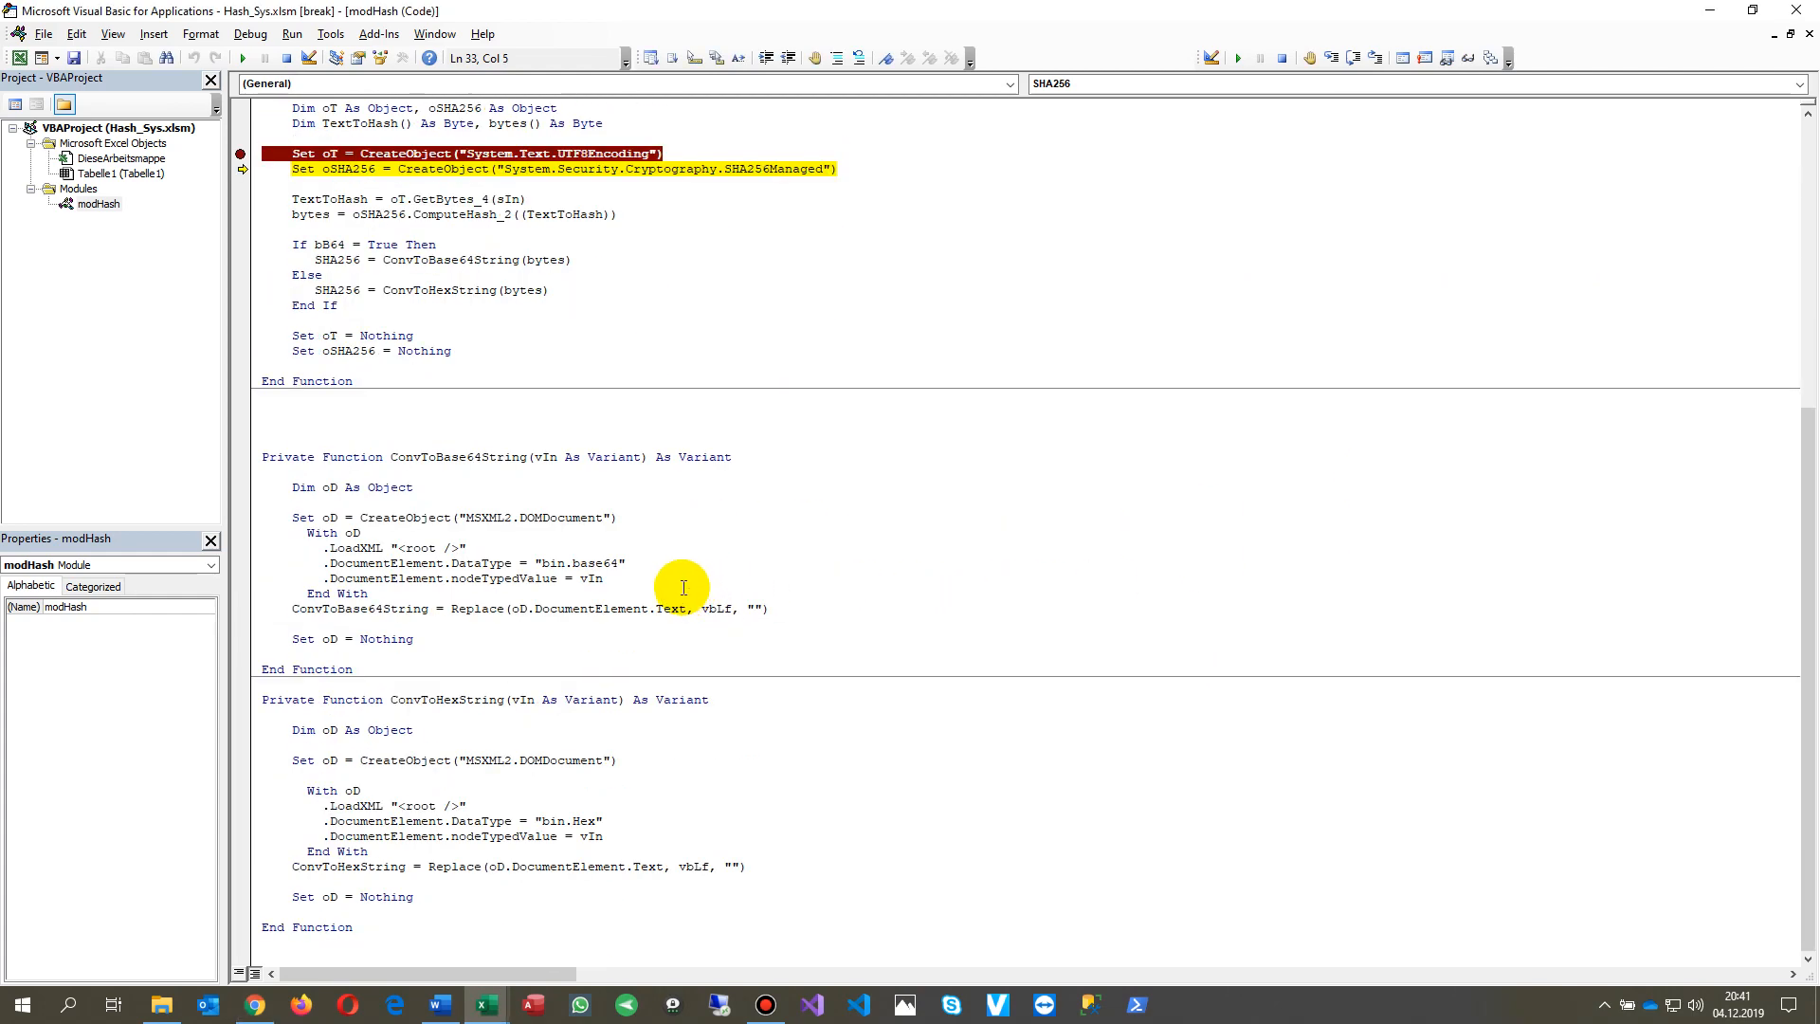
{"action": "scroll", "scroll_direction": "up", "scroll_amount": 3}
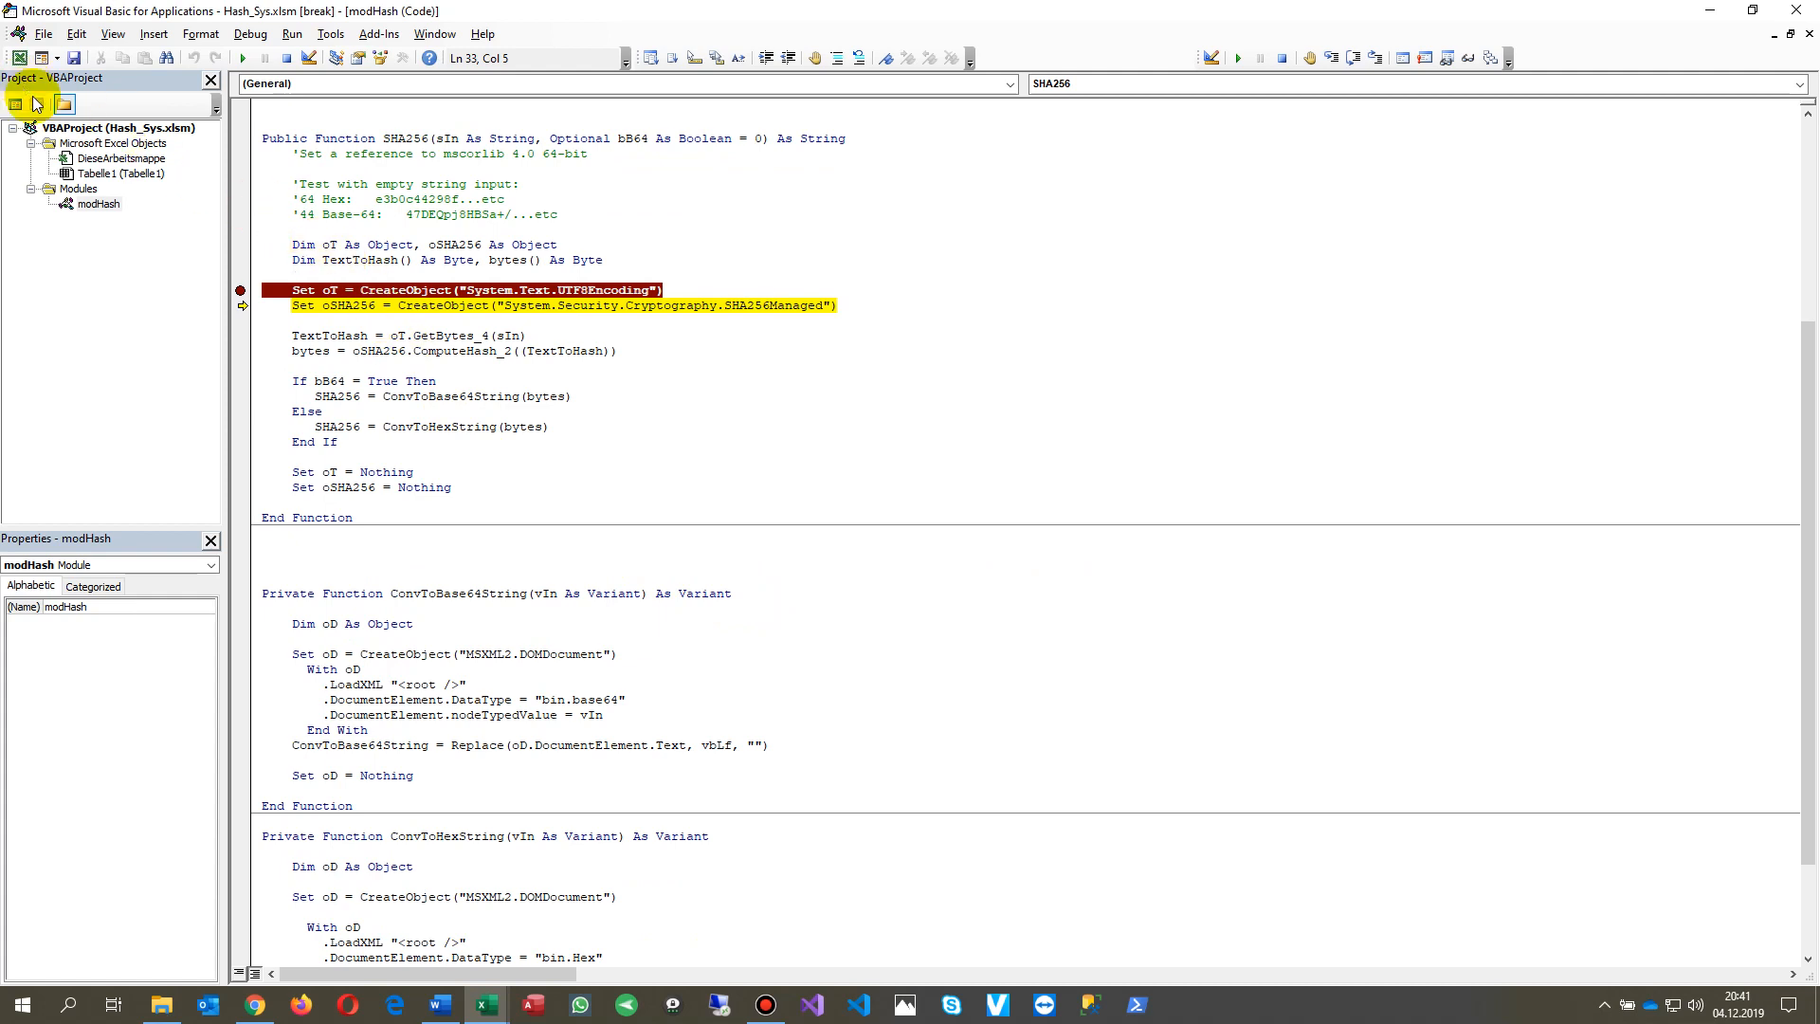
{"action": "left_click", "coordinate": [114, 1001]}
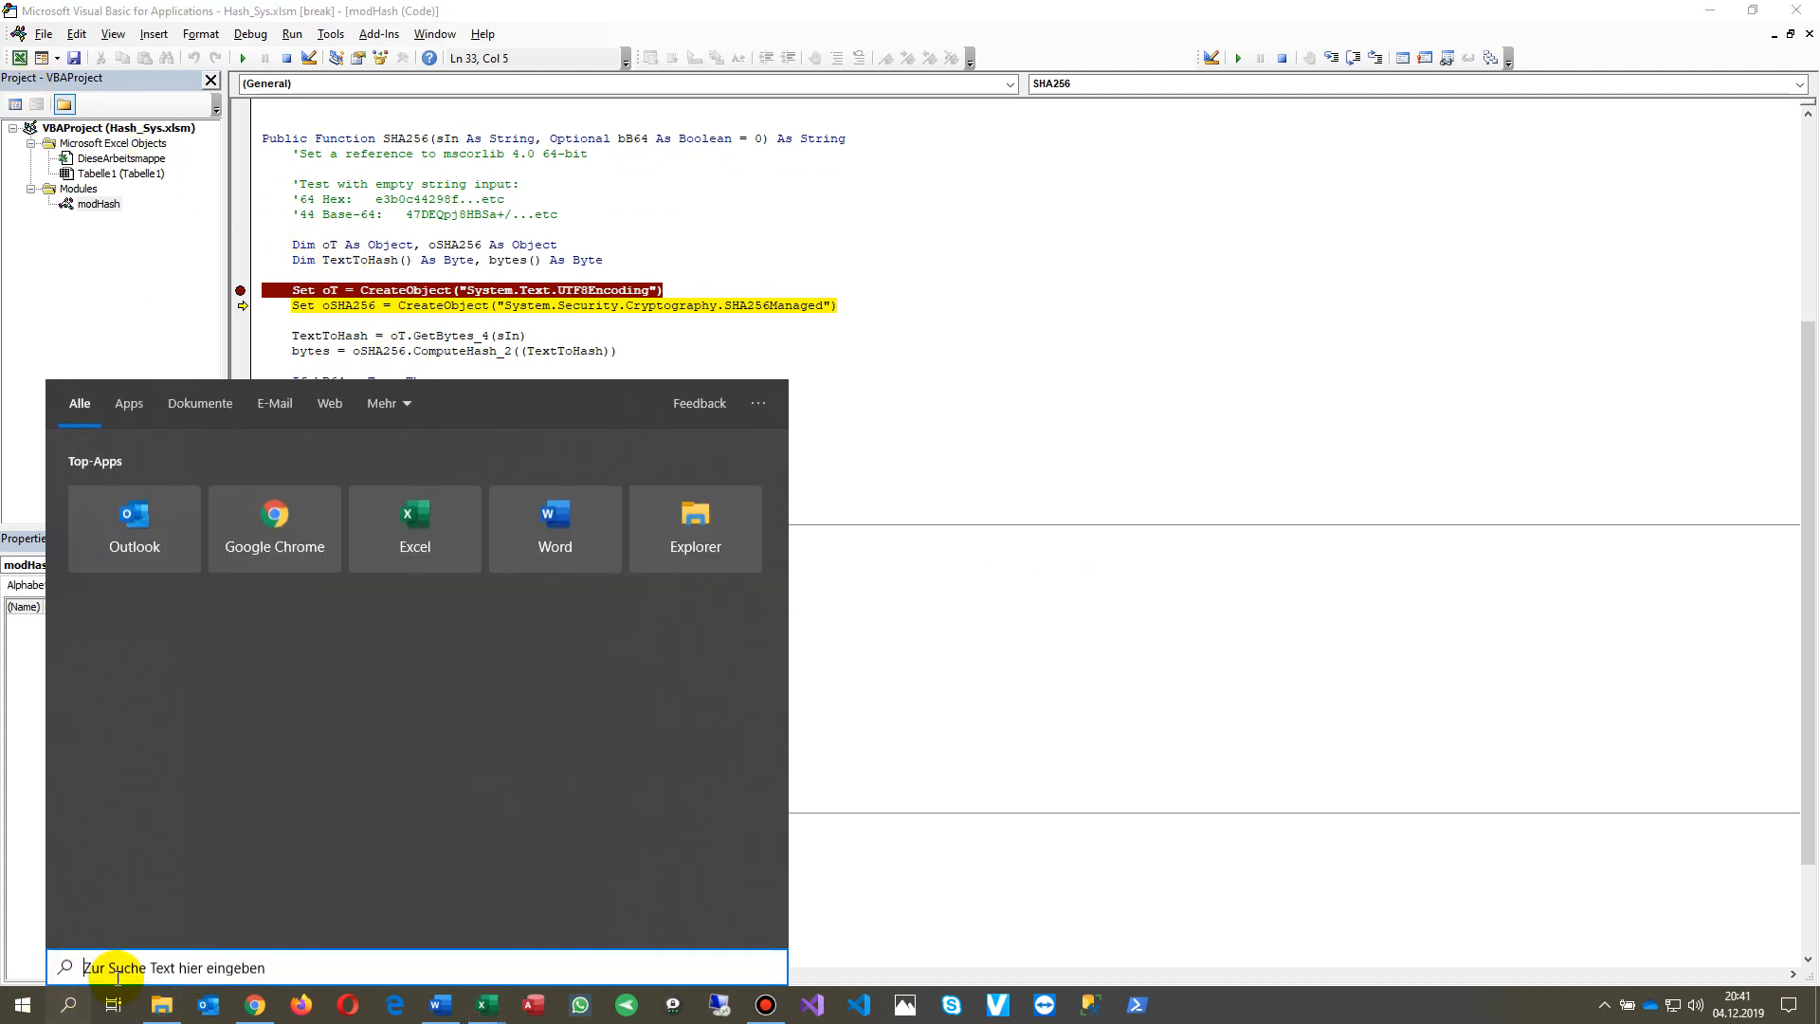
Search Windows for 'features' to find 'Windows-Features aktivieren oder deaktivieren'
{"action": "type", "text": "features"}
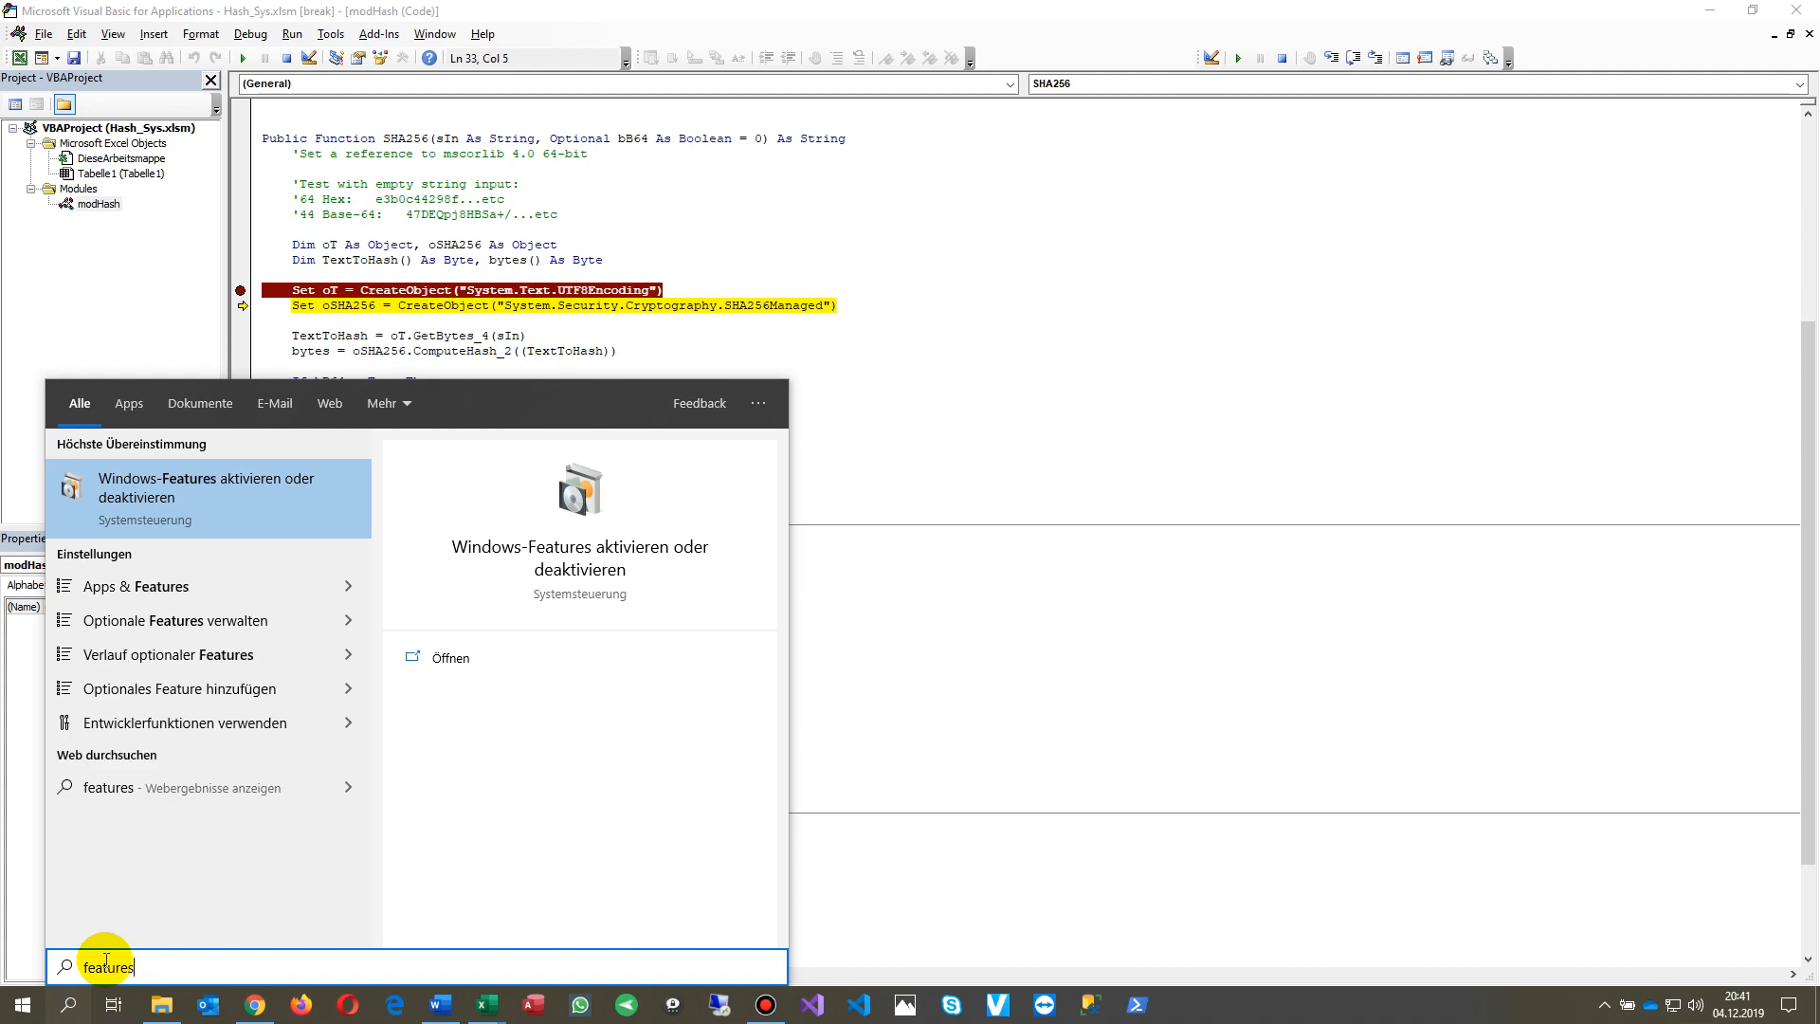
{"action": "mouse_move", "coordinate": [215, 487]}
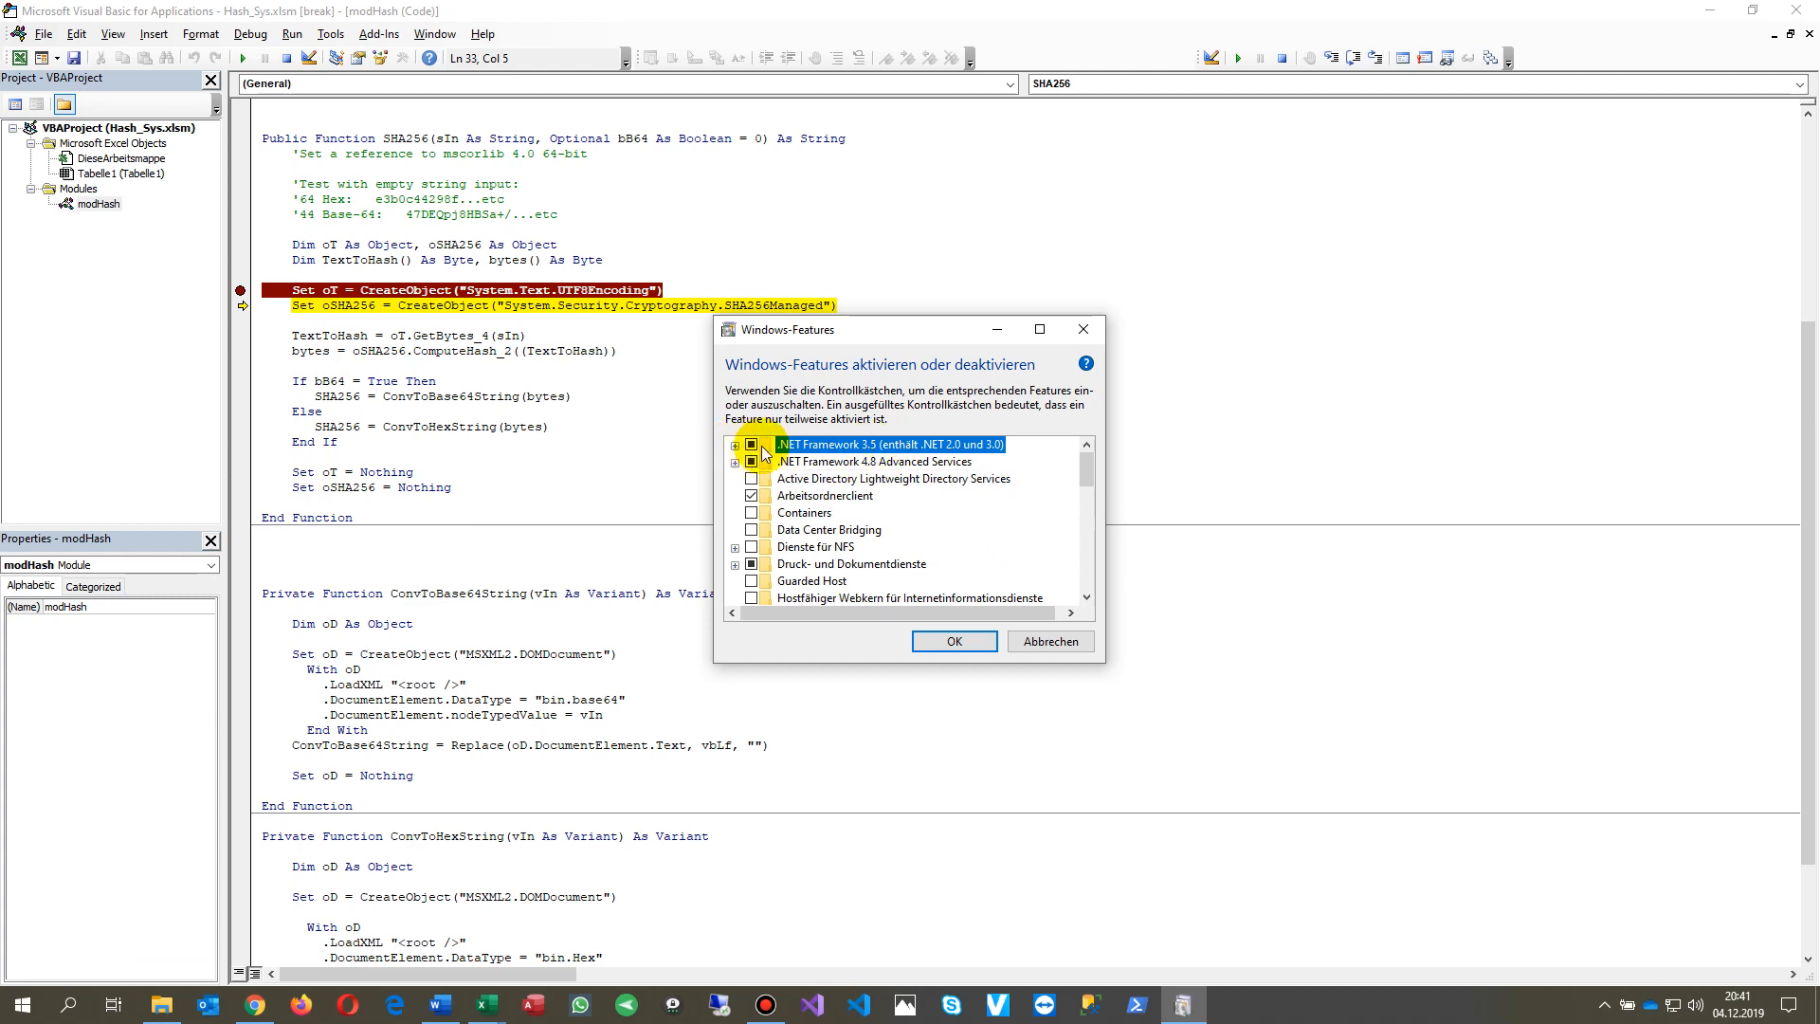
{"action": "mouse_move", "coordinate": [878, 444]}
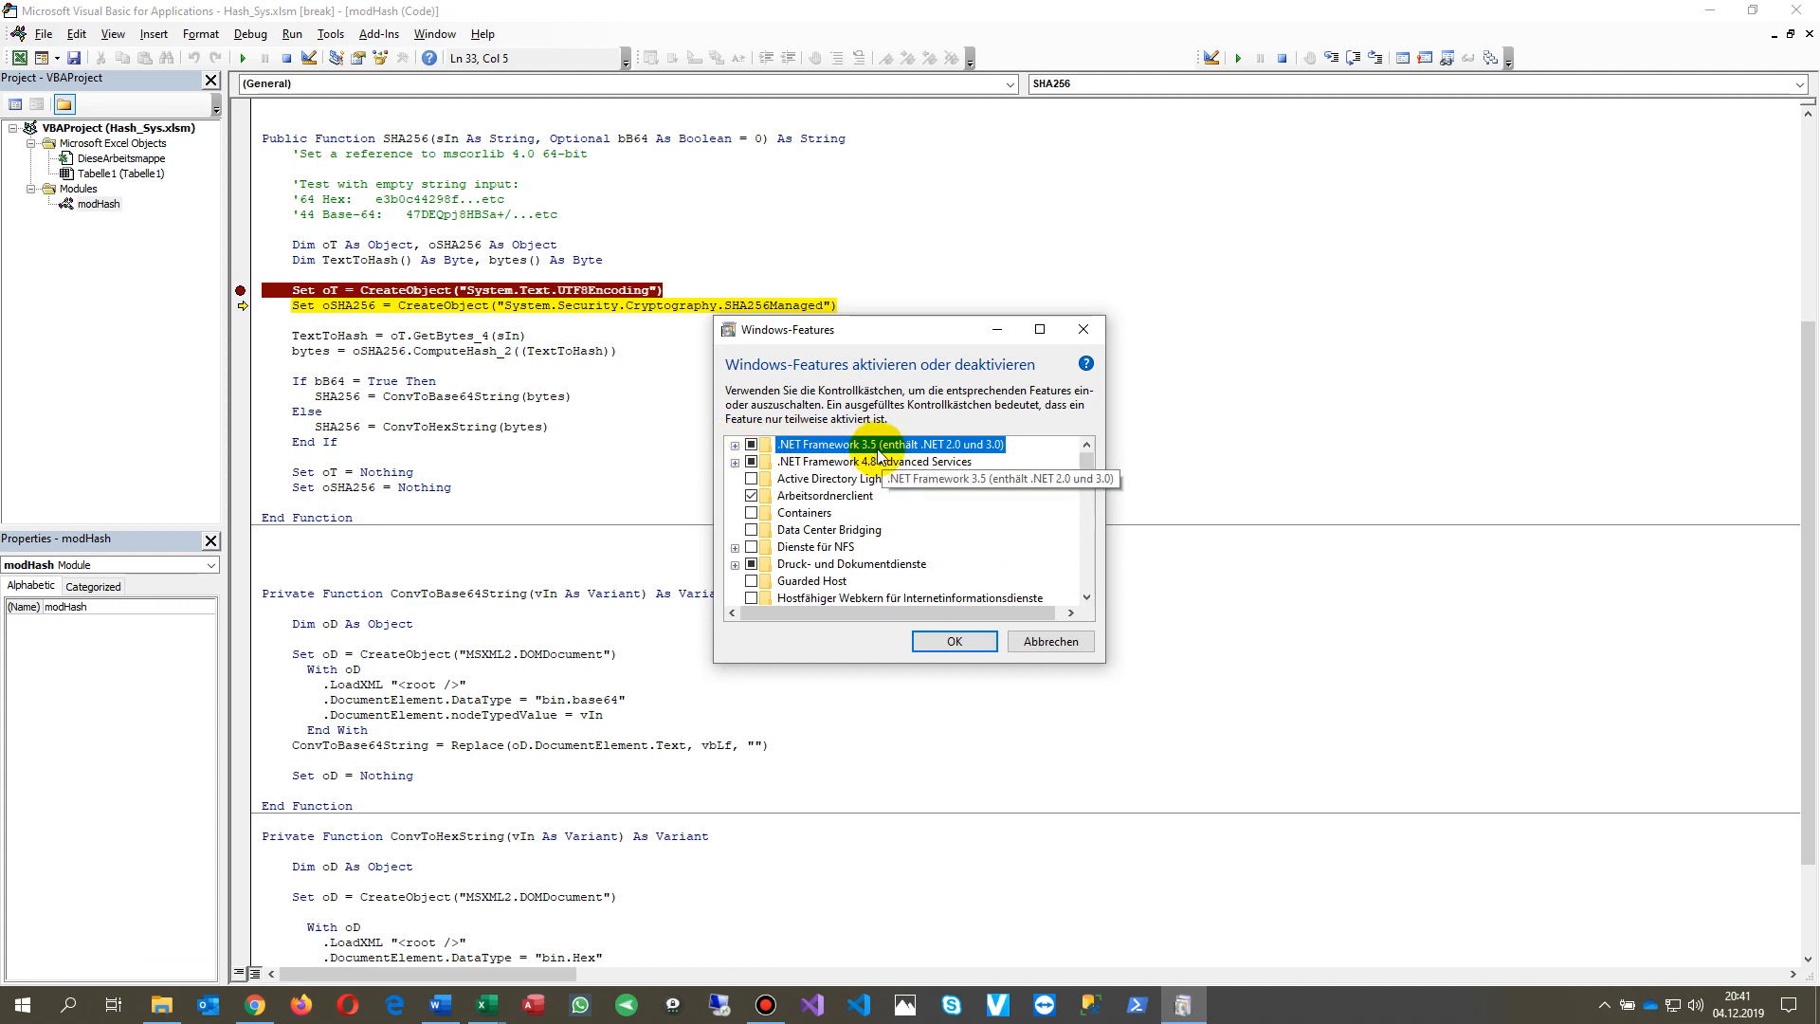
{"action": "mouse_move", "coordinate": [917, 461]}
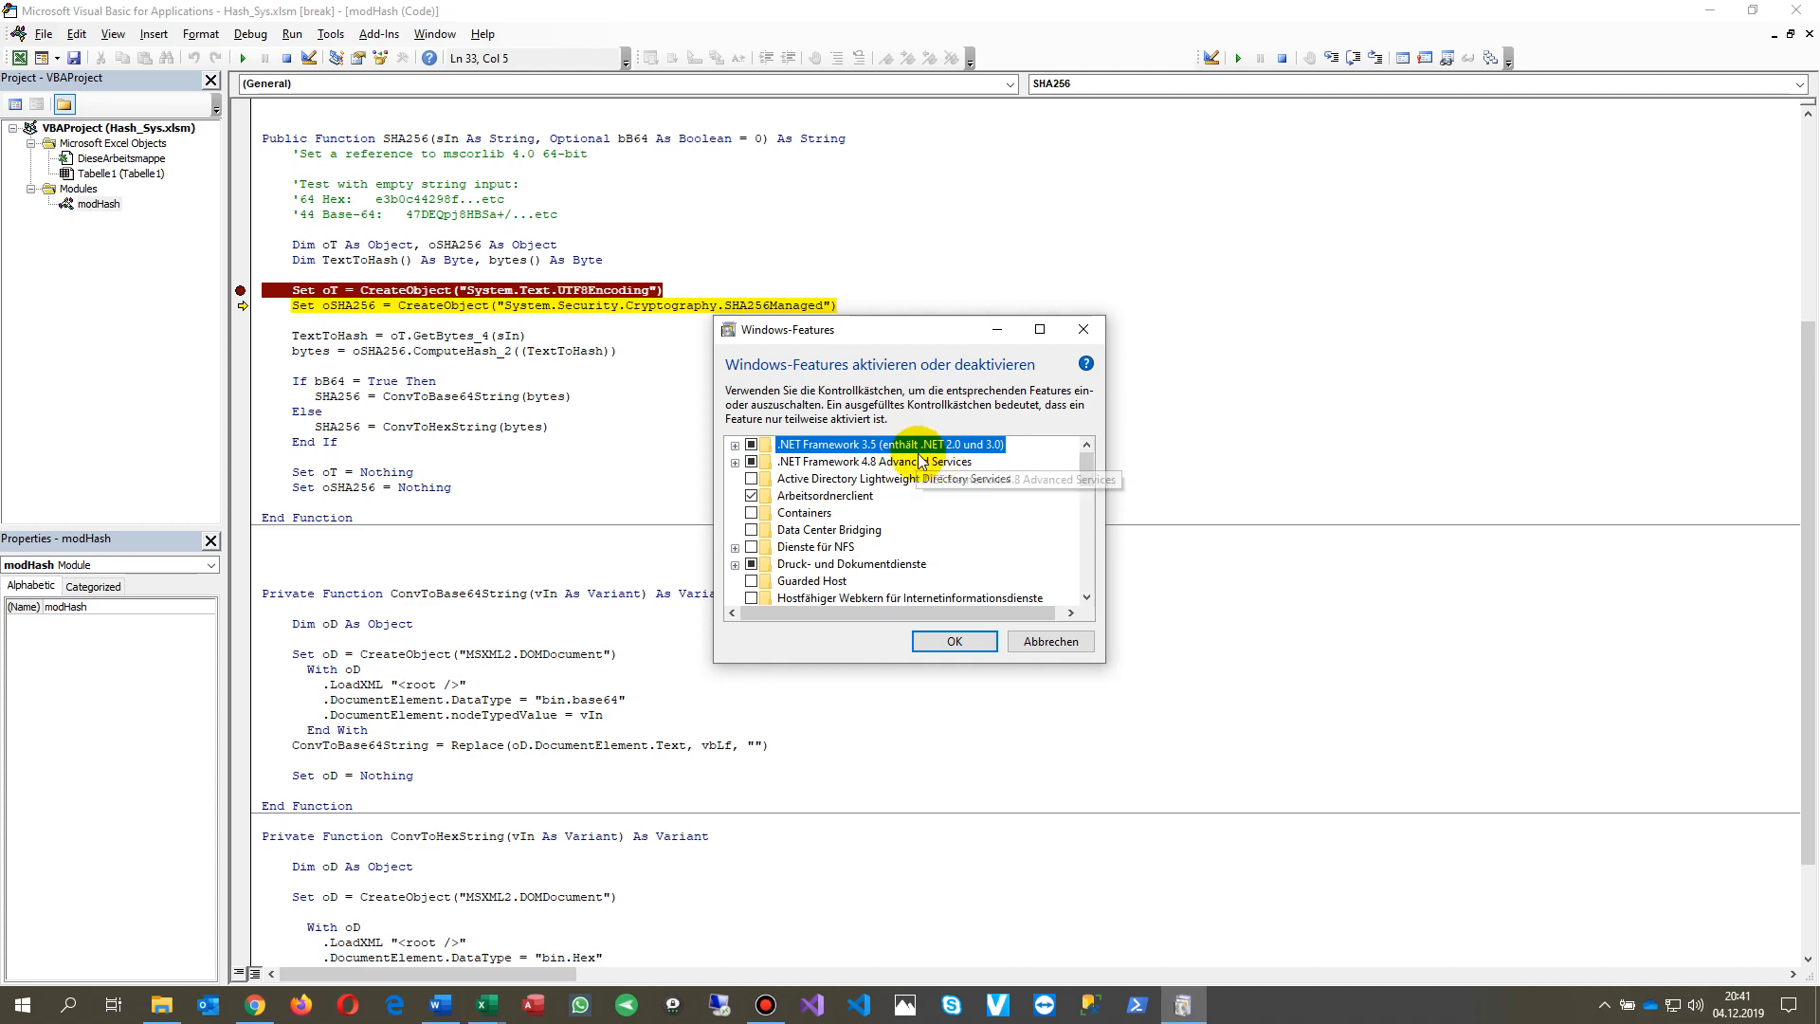
{"action": "mouse_move", "coordinate": [917, 463]}
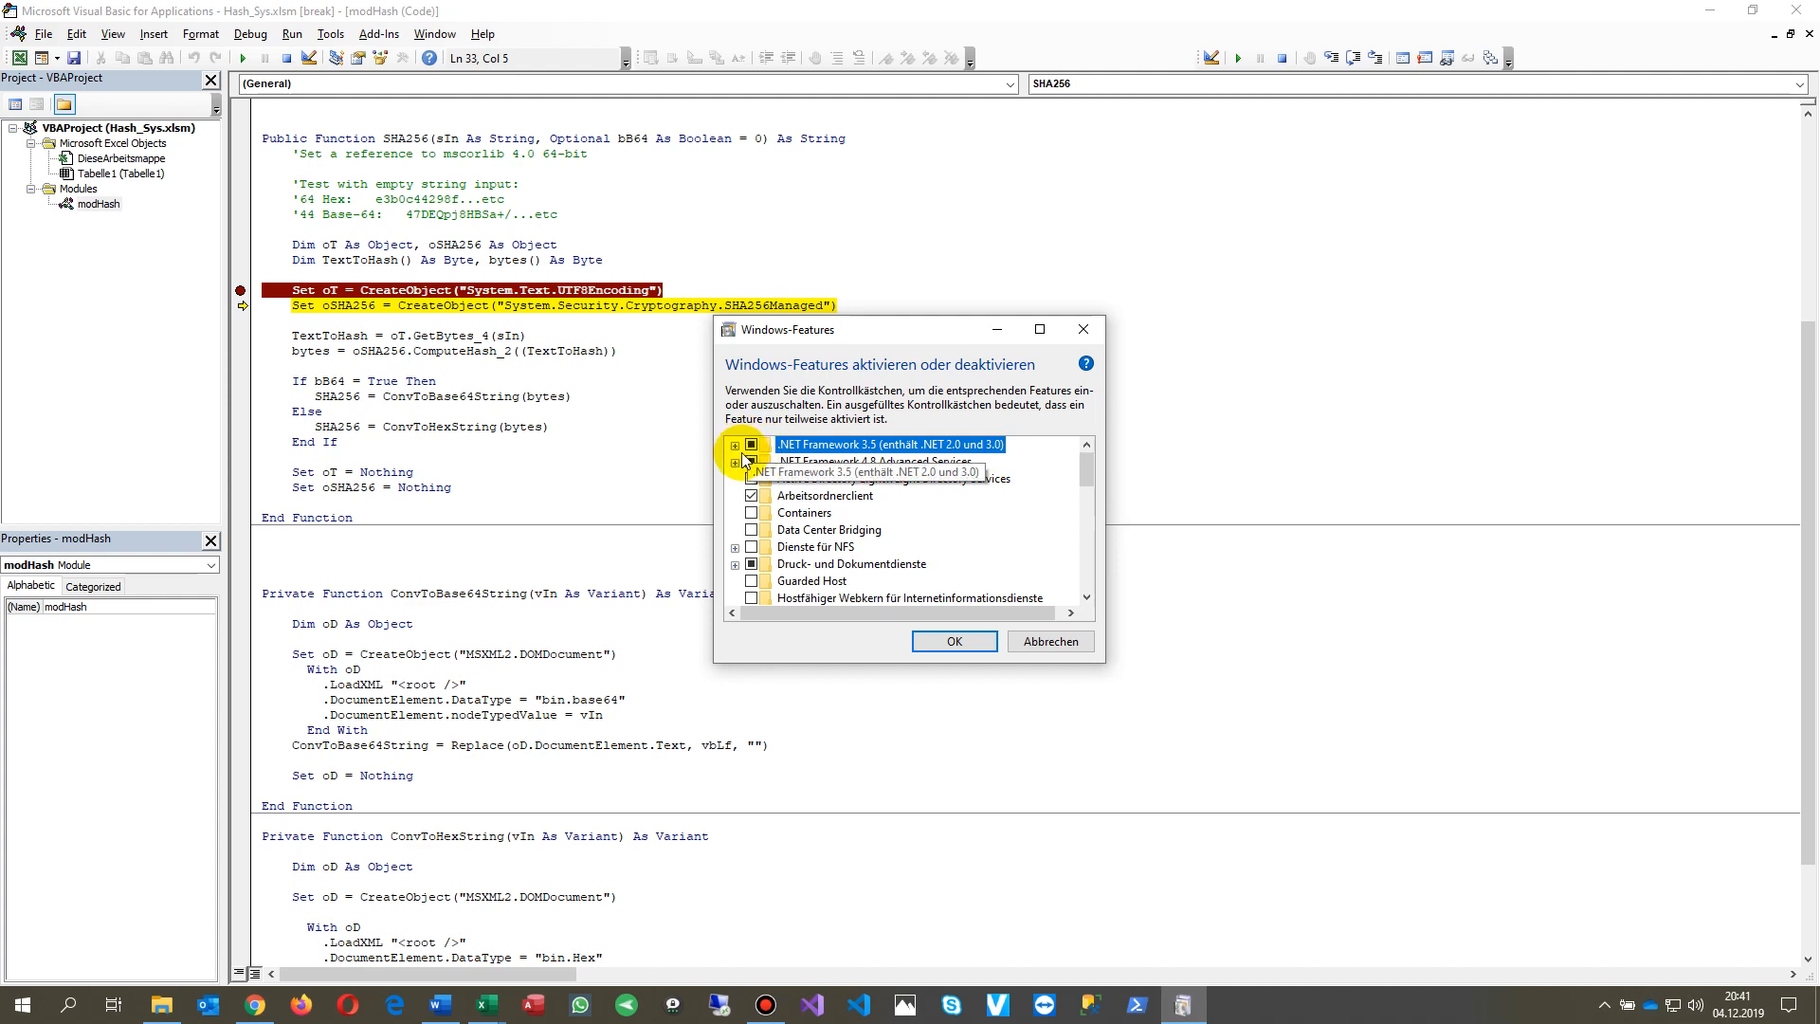
Expand the .NET Framework 3.5 components and accept the feature settings with OK
{"action": "left_click", "coordinate": [734, 443]}
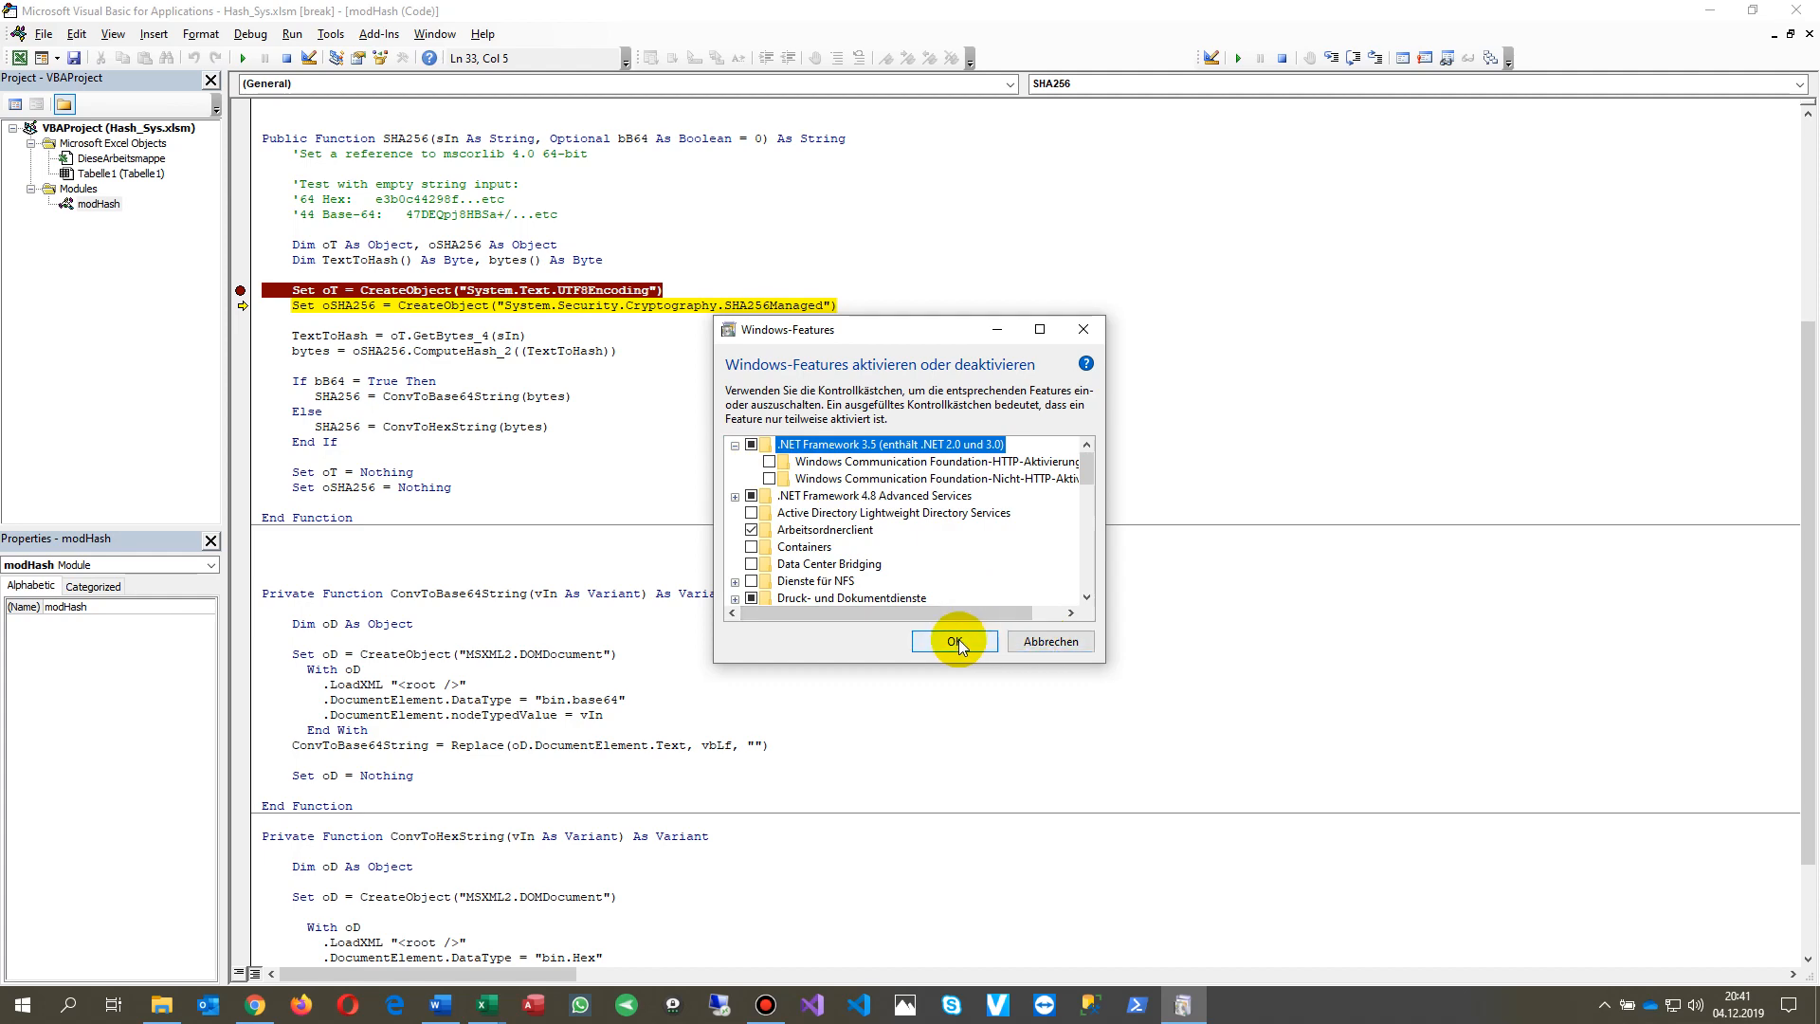
{"action": "left_click", "coordinate": [952, 641]}
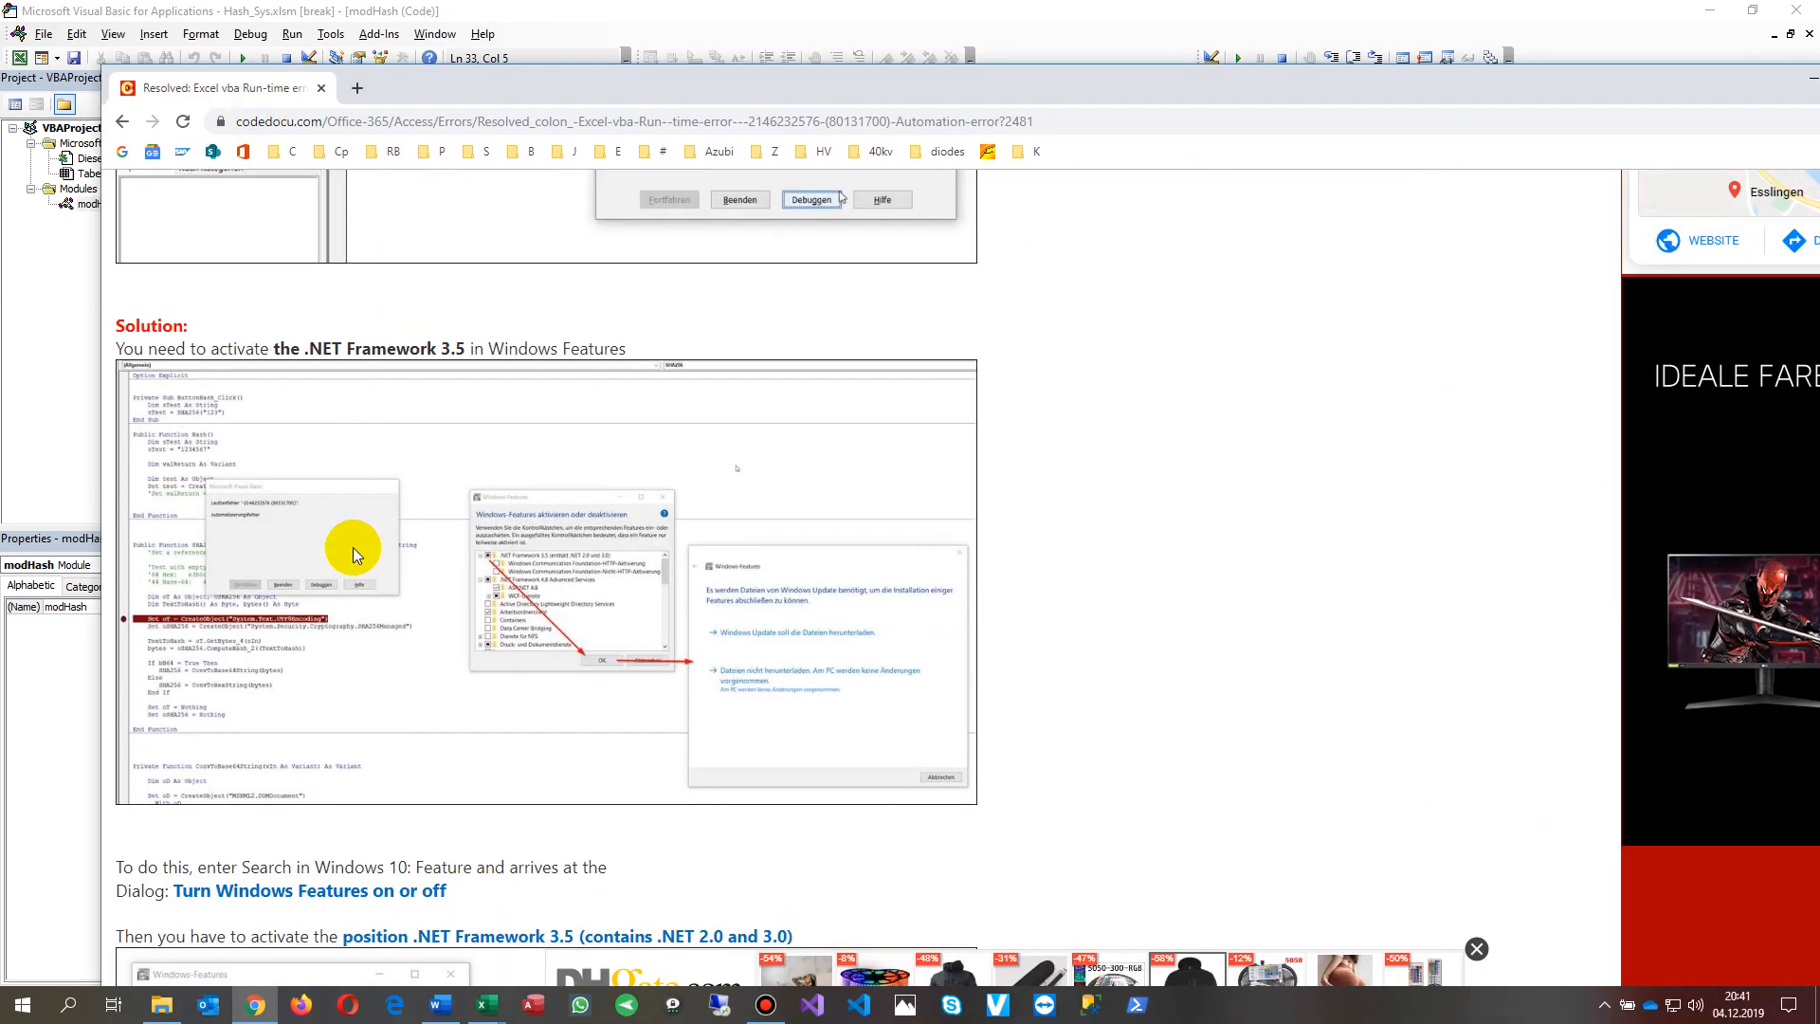
{"action": "scroll", "scroll_direction": "down", "scroll_amount": 3}
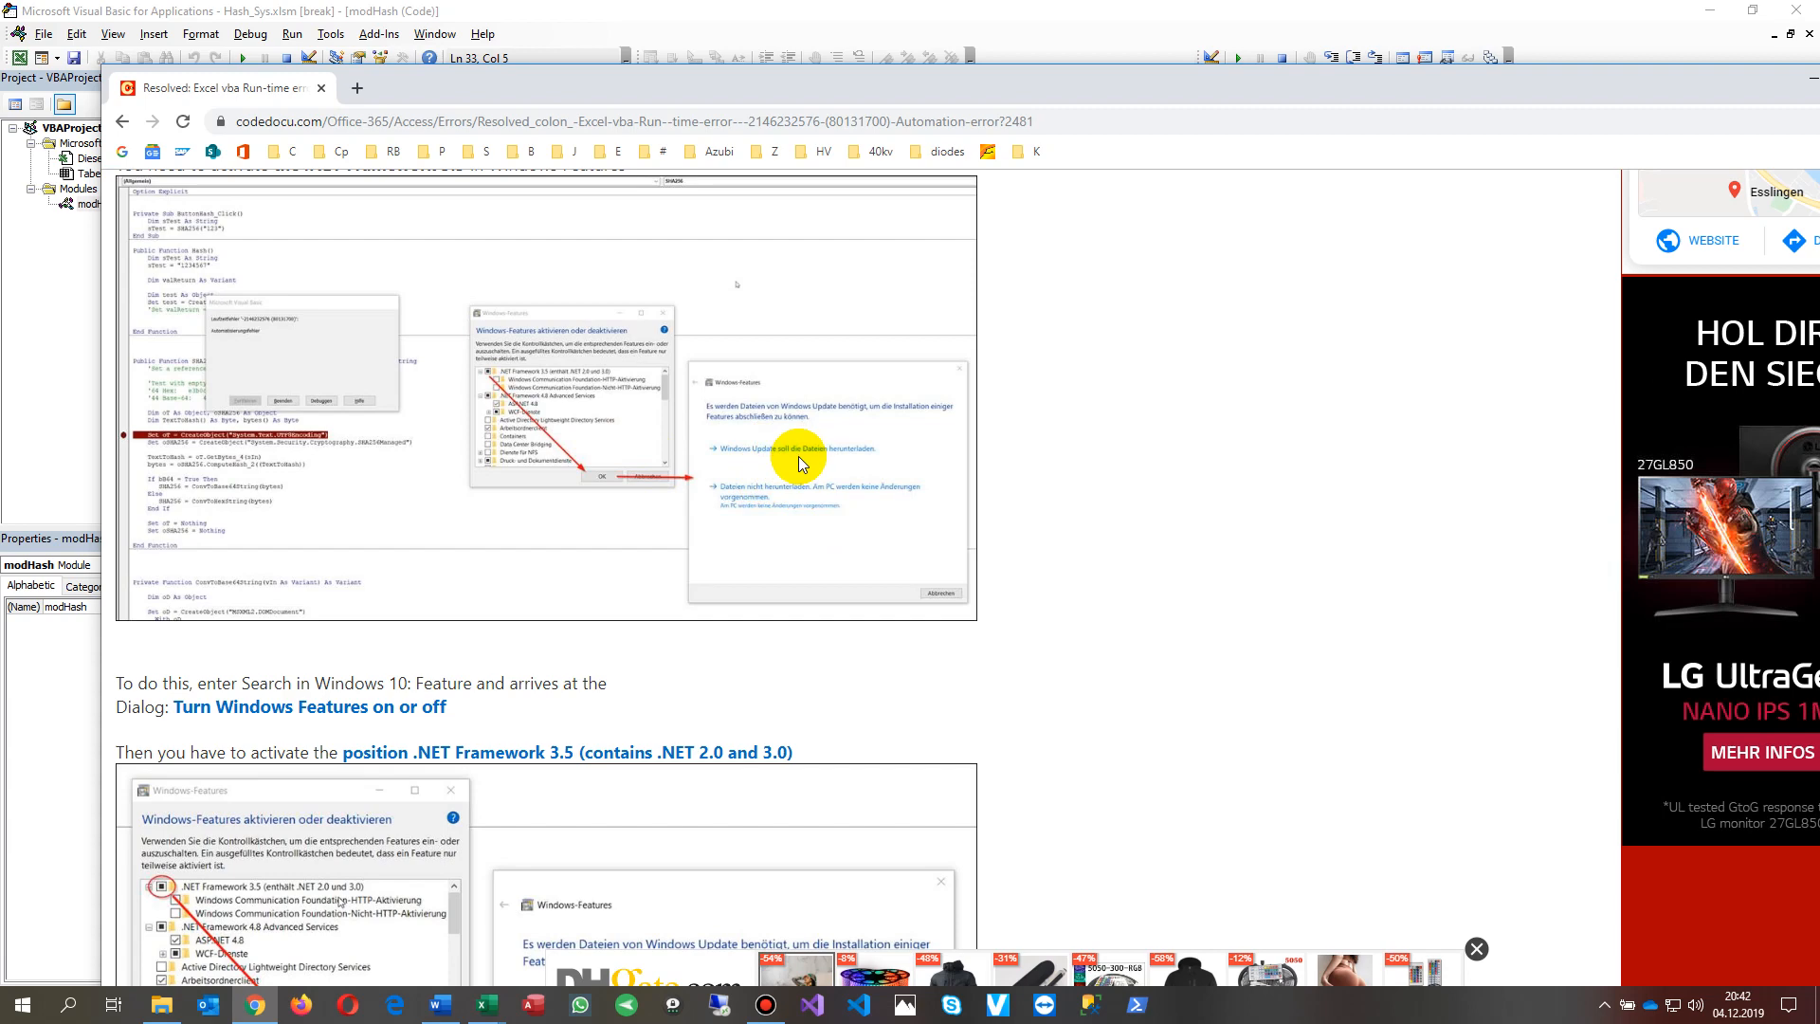
{"action": "mouse_move", "coordinate": [853, 458]}
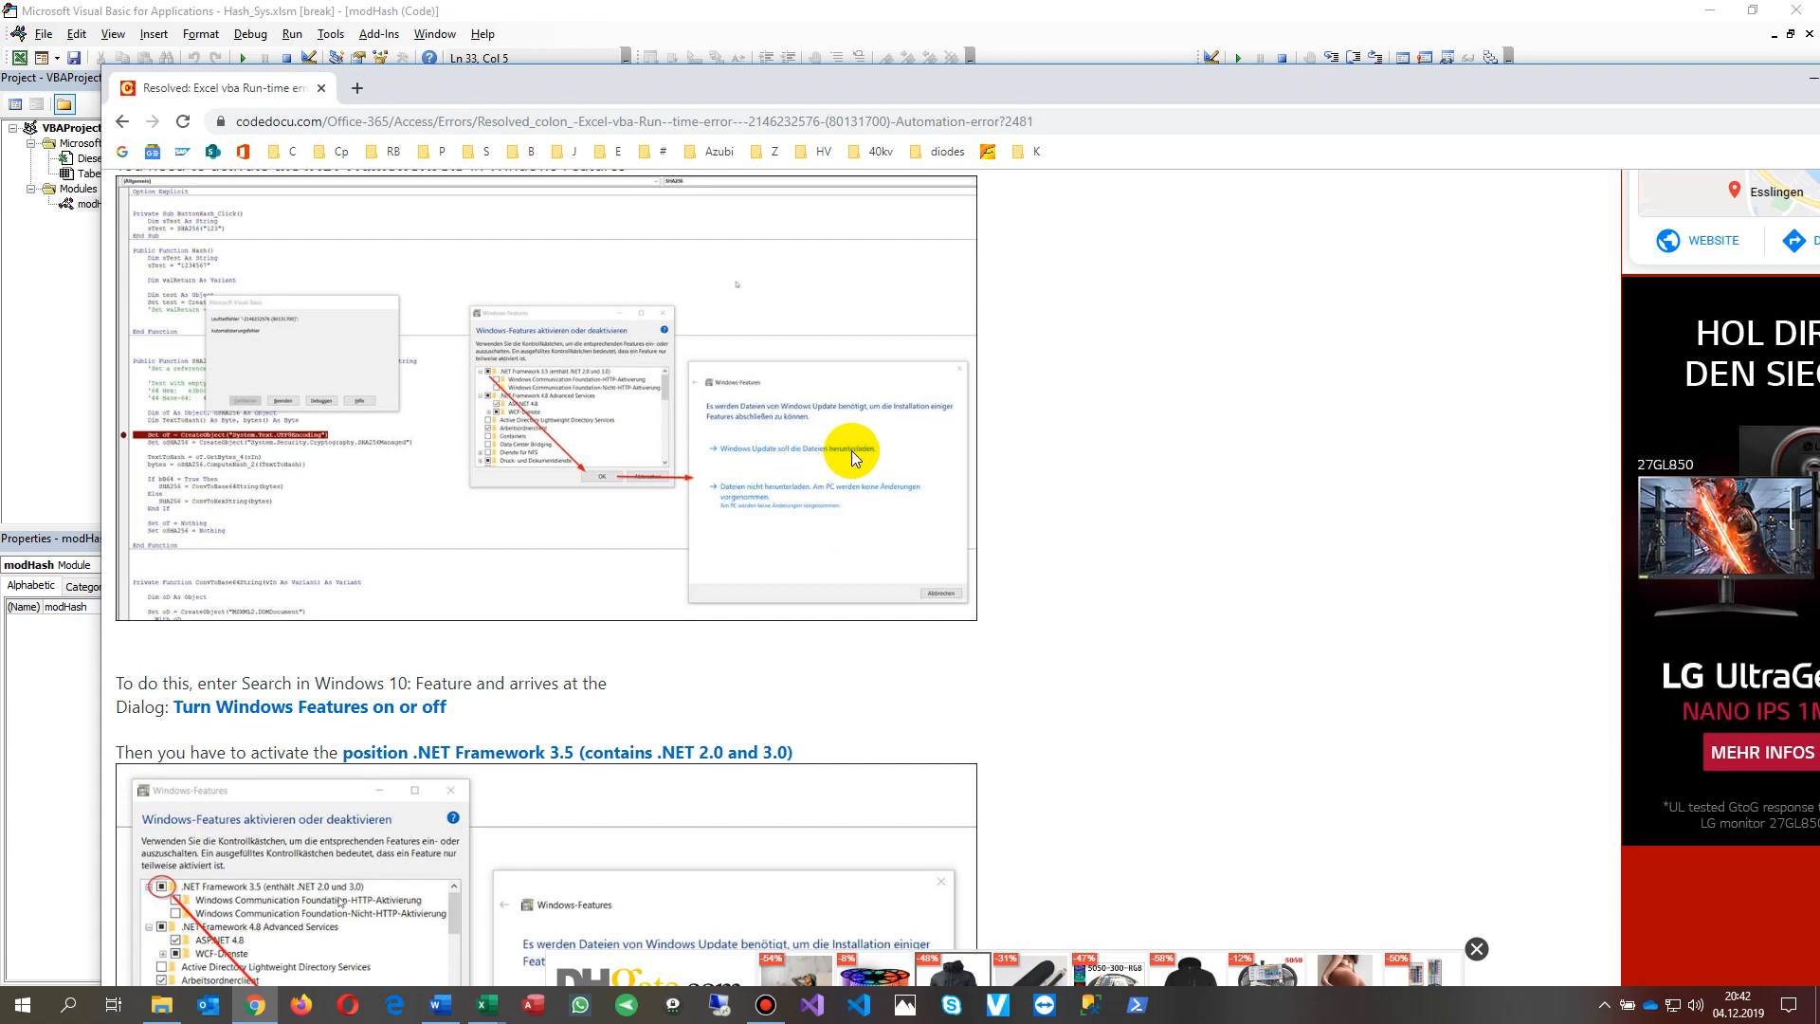
{"action": "scroll", "scroll_direction": "down", "scroll_amount": 3}
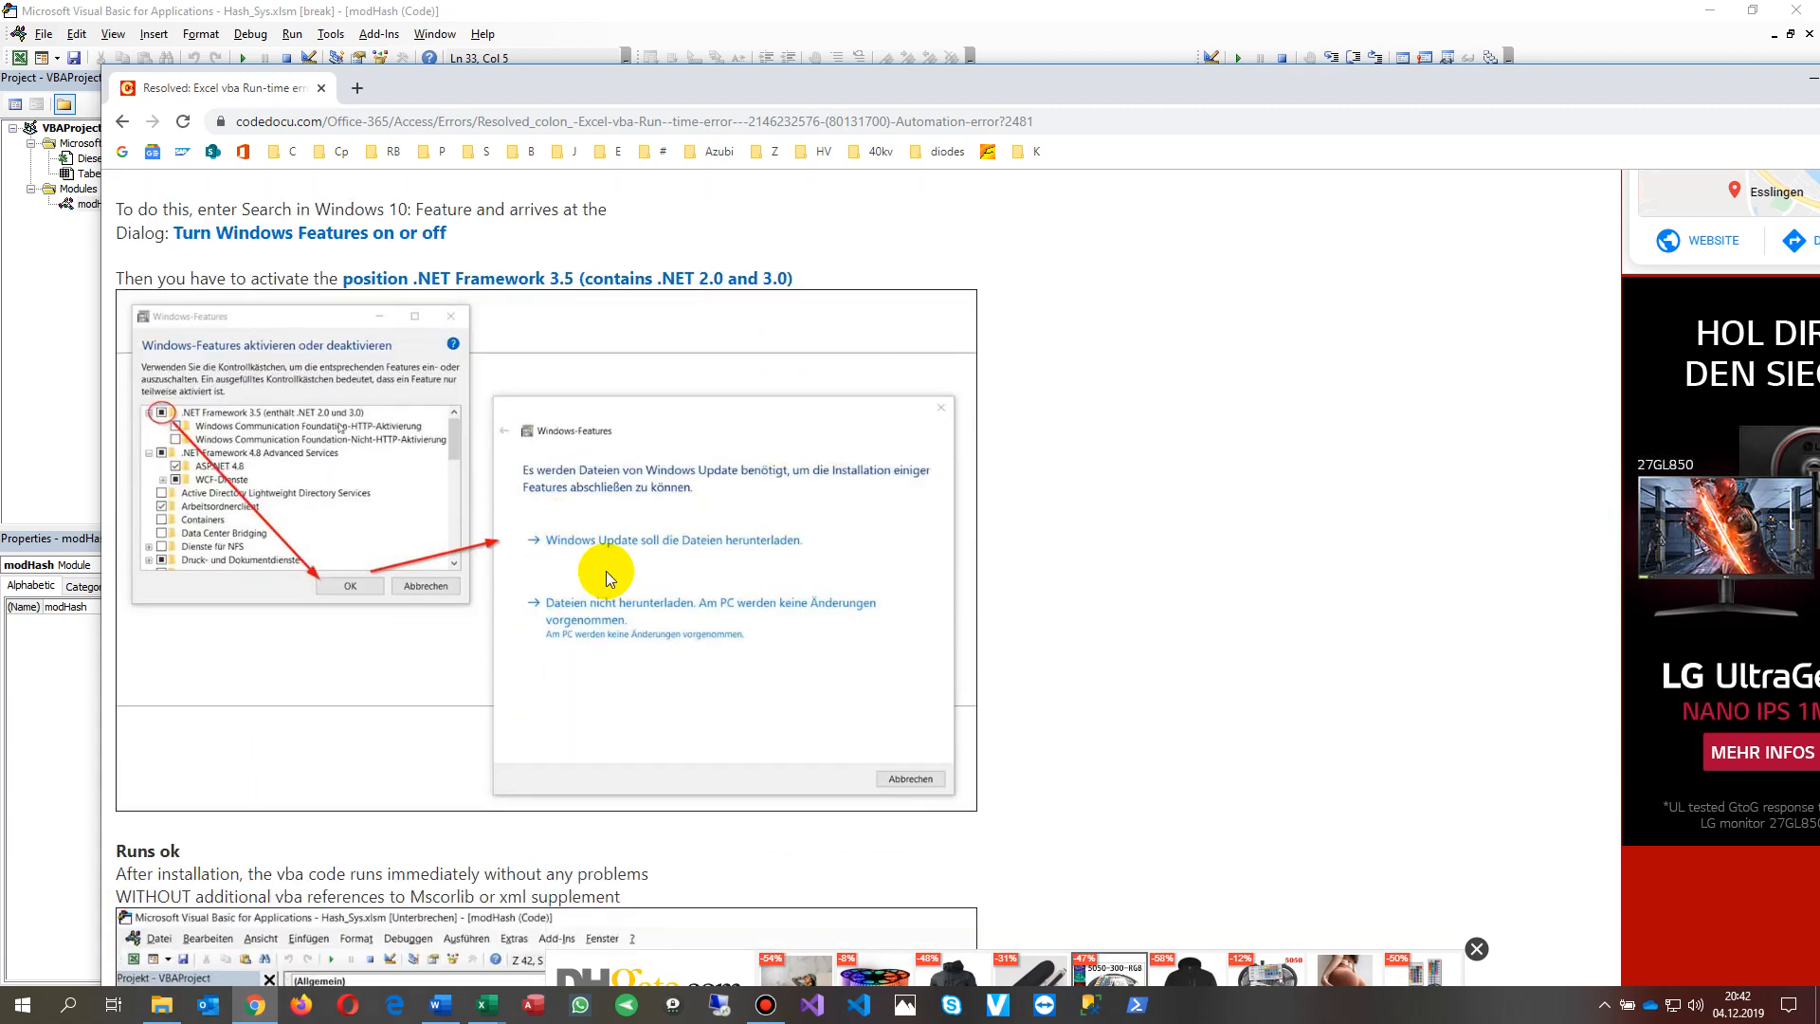
{"action": "scroll", "scroll_direction": "down", "scroll_amount": 3}
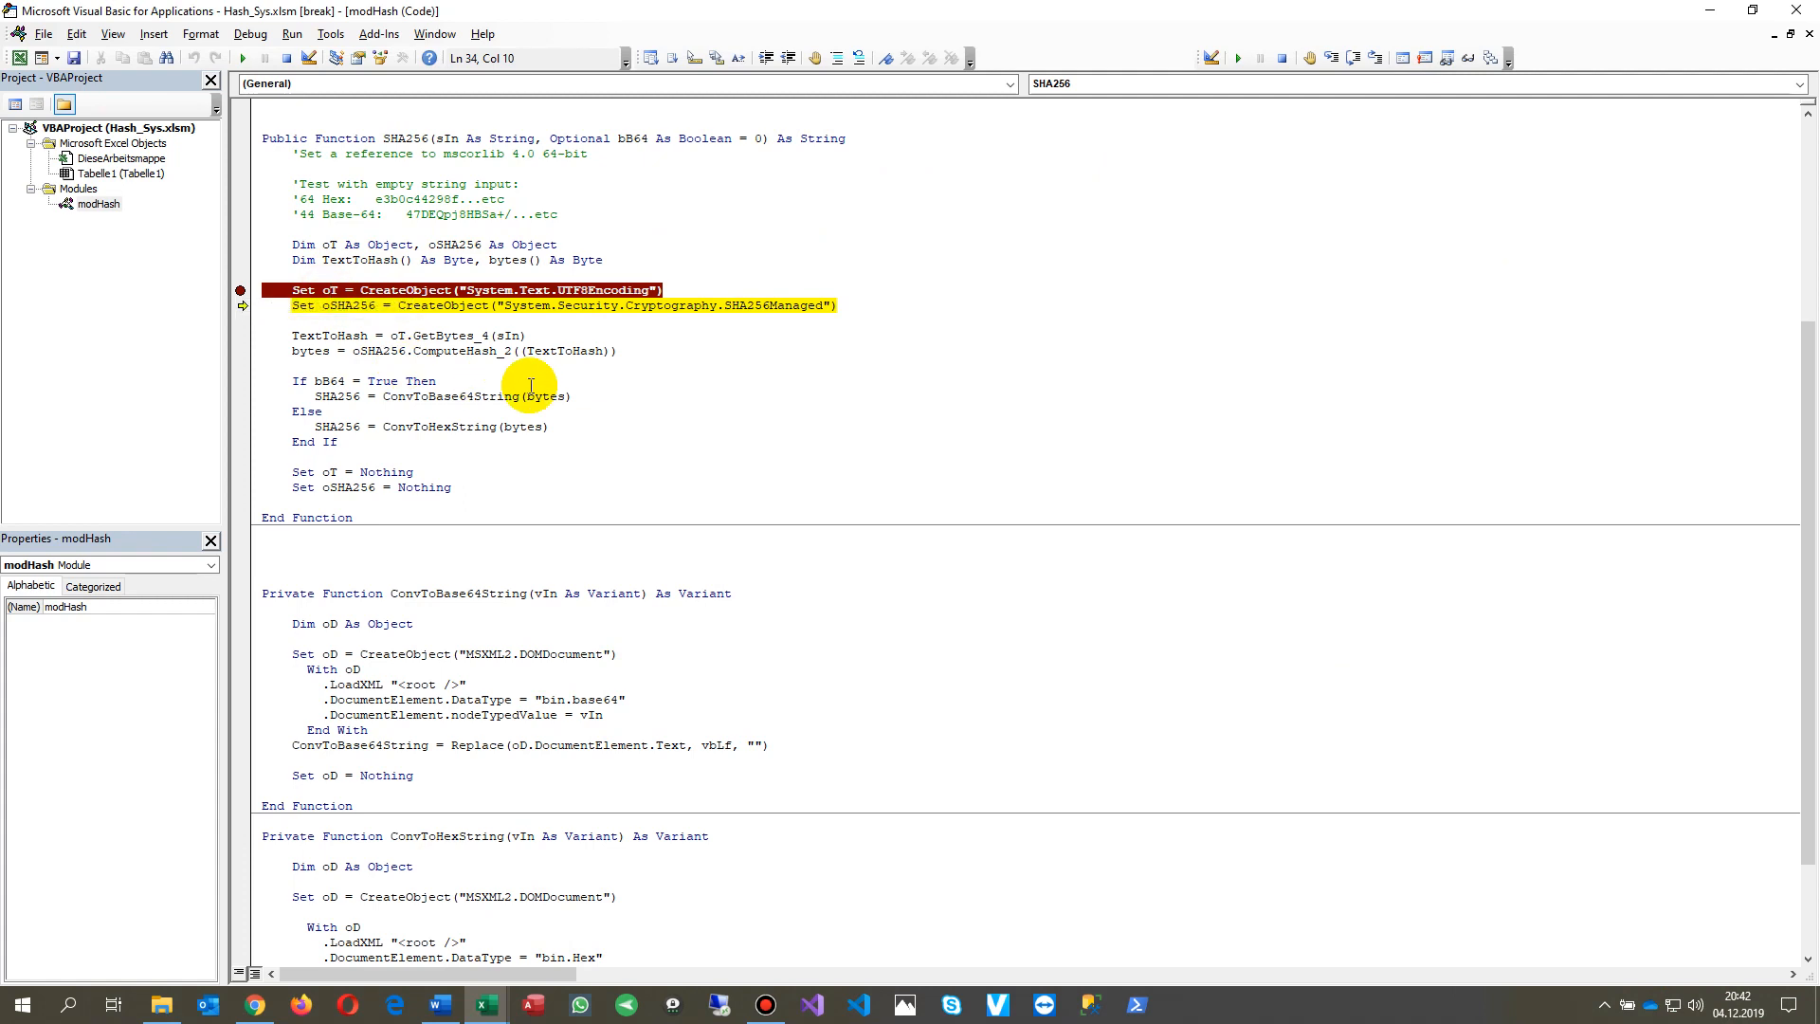
Step over the SHA256Managed and GetBytes lines, then quick-watch TextToHash
{"action": "left_click", "coordinate": [1259, 59]}
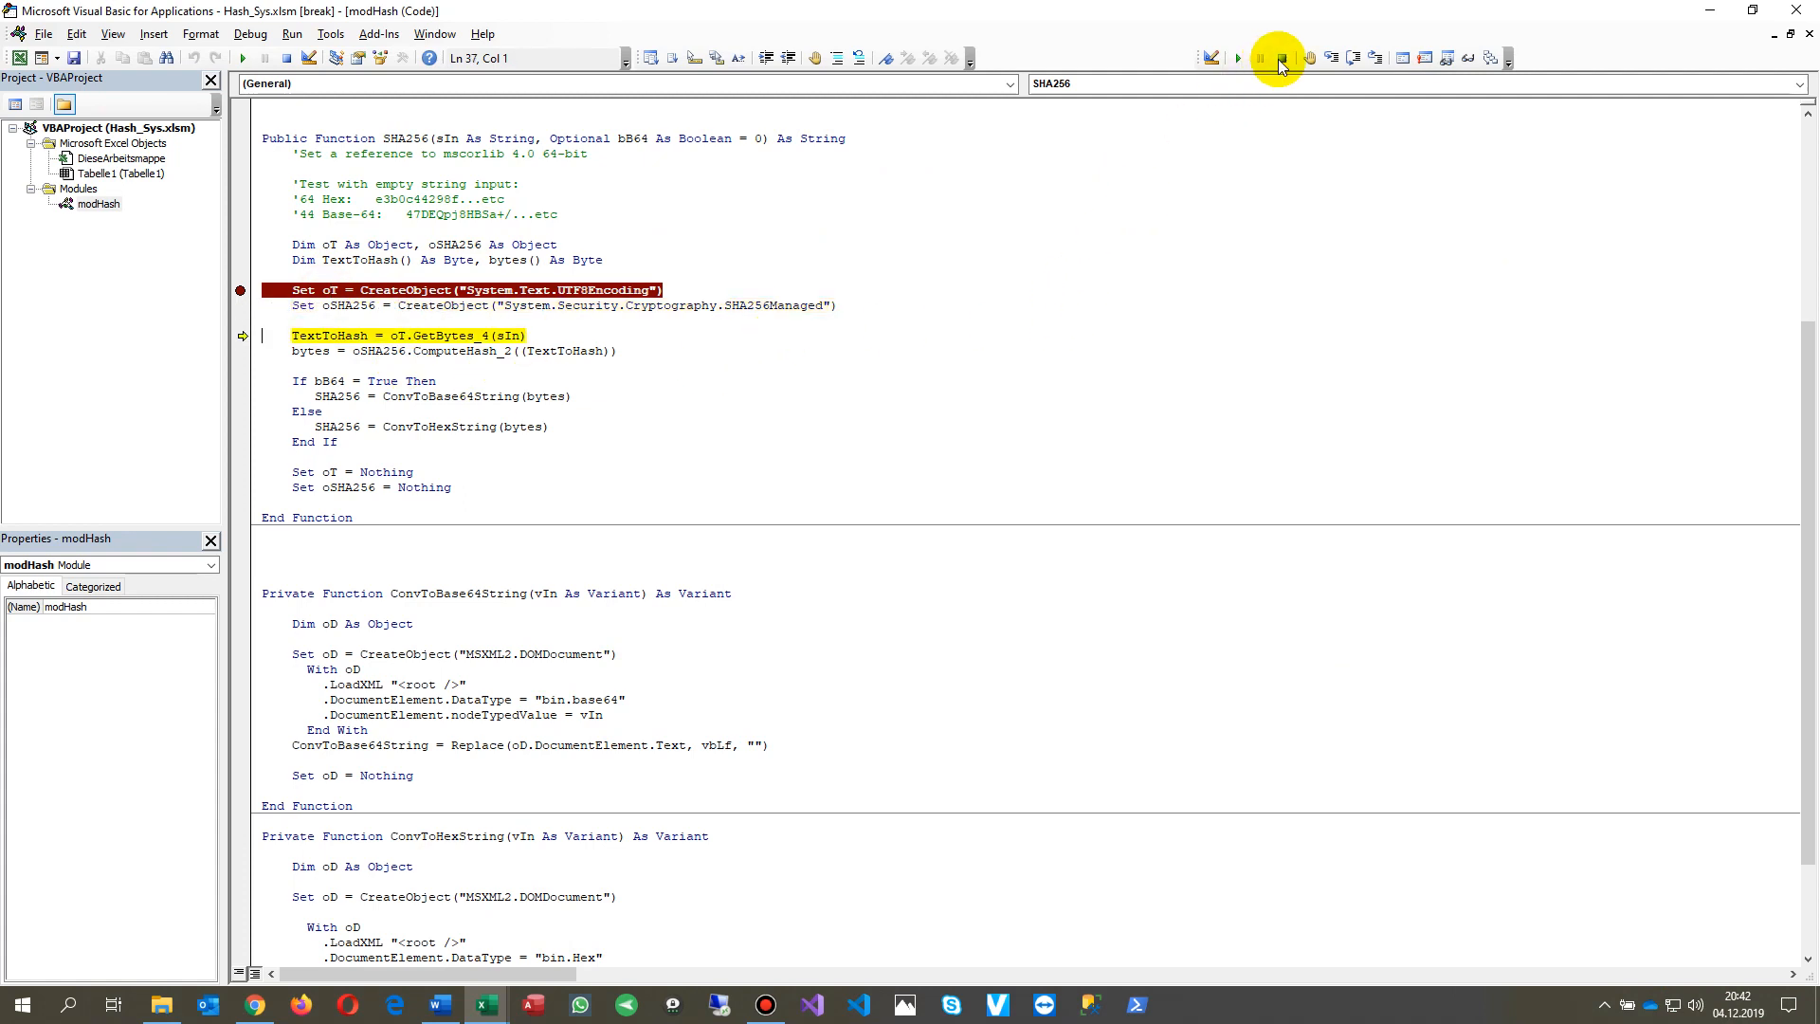
{"action": "left_click", "coordinate": [1276, 59]}
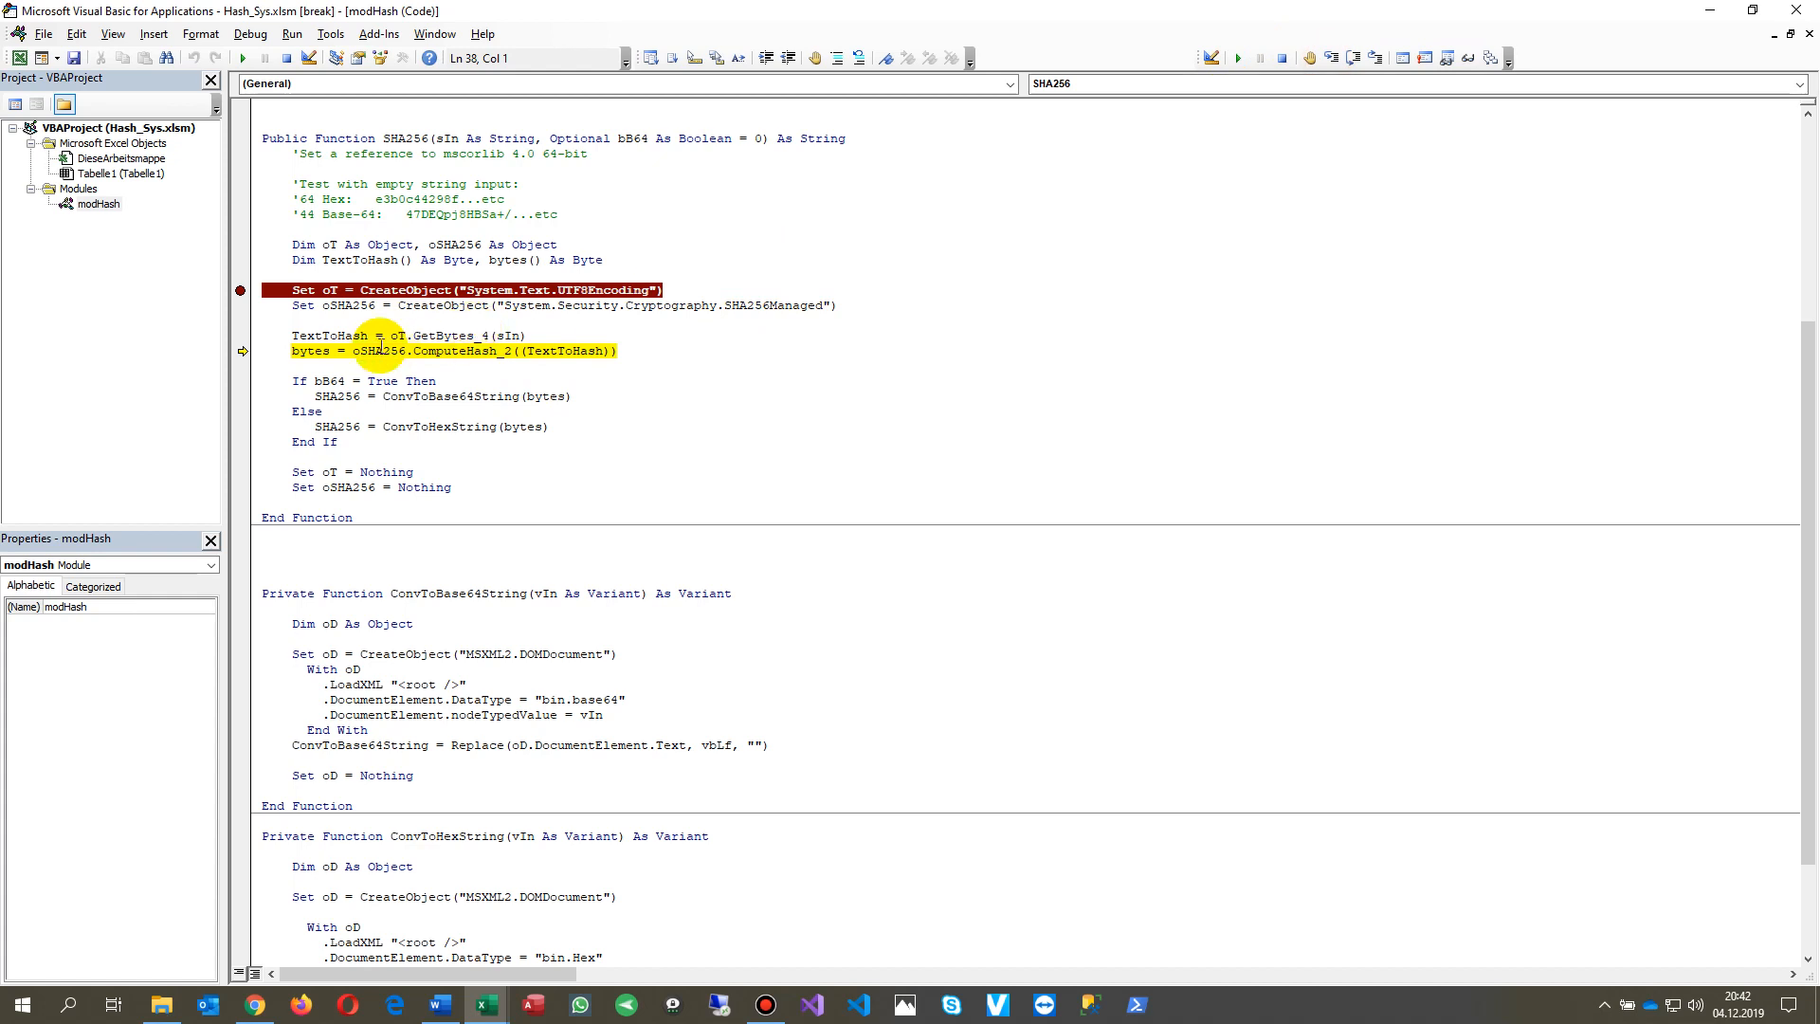
{"action": "double_click", "coordinate": [328, 335]}
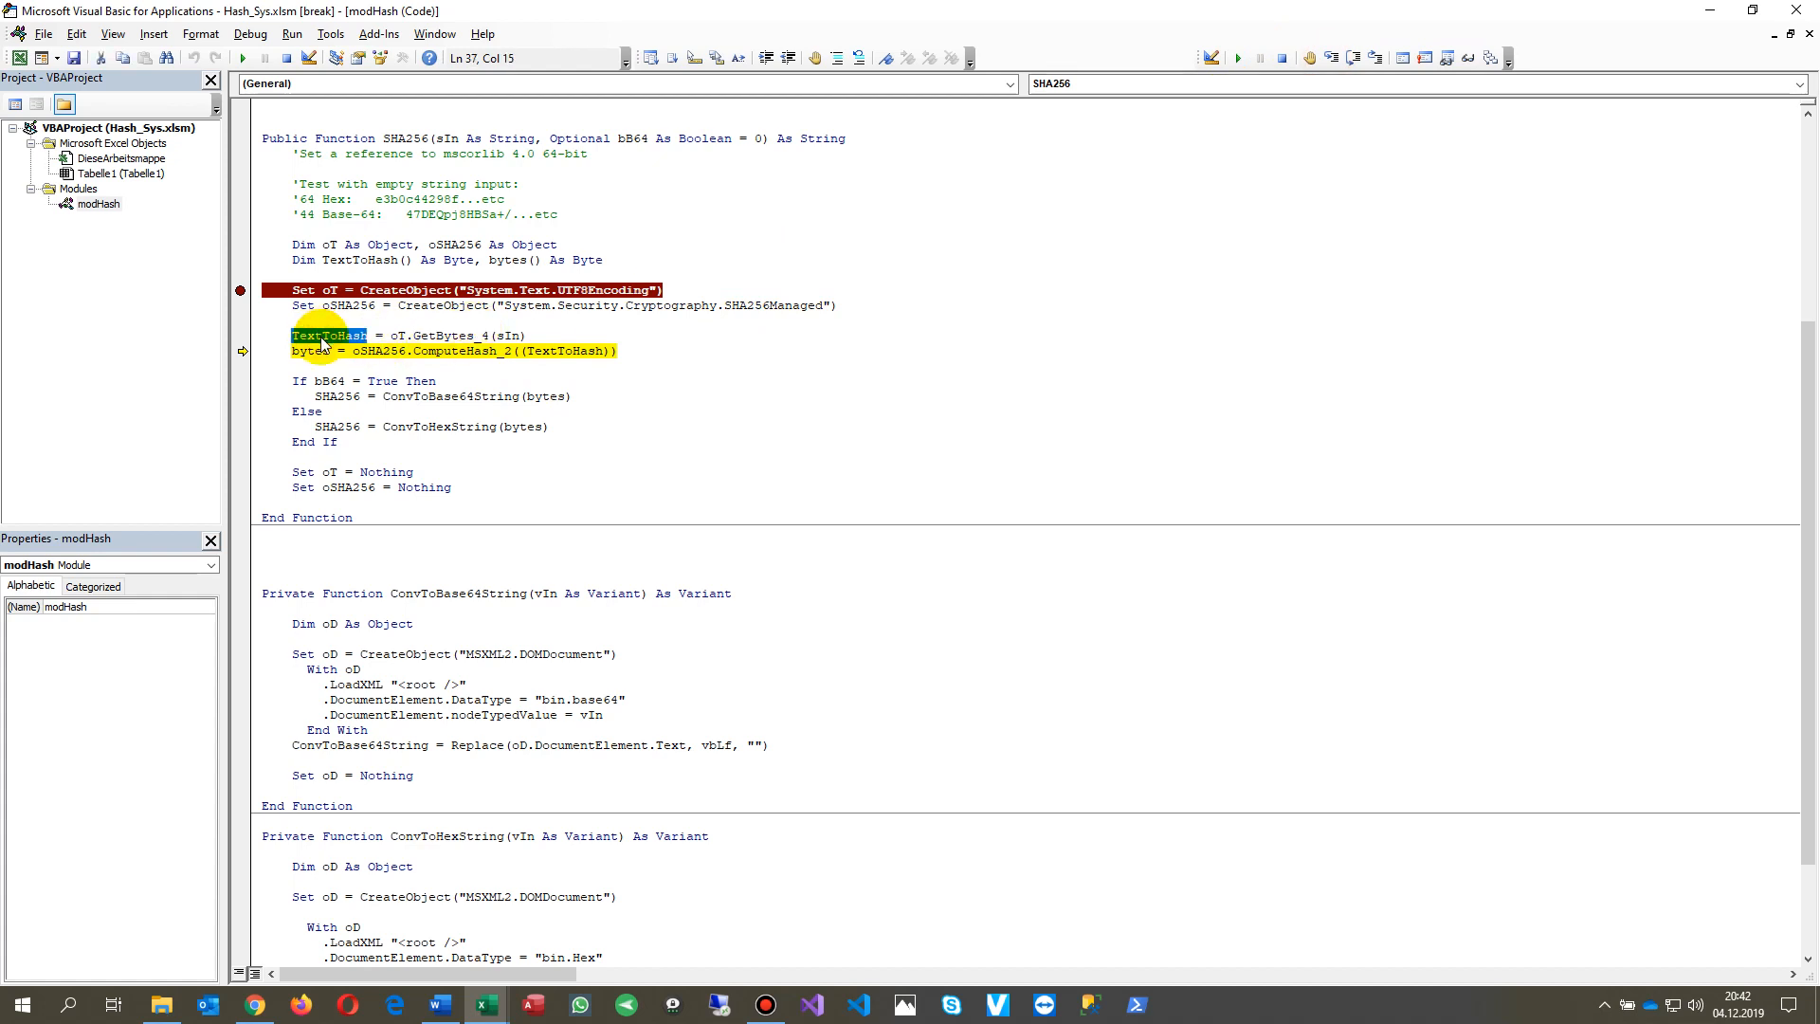
{"action": "key", "text": "shift+f9"}
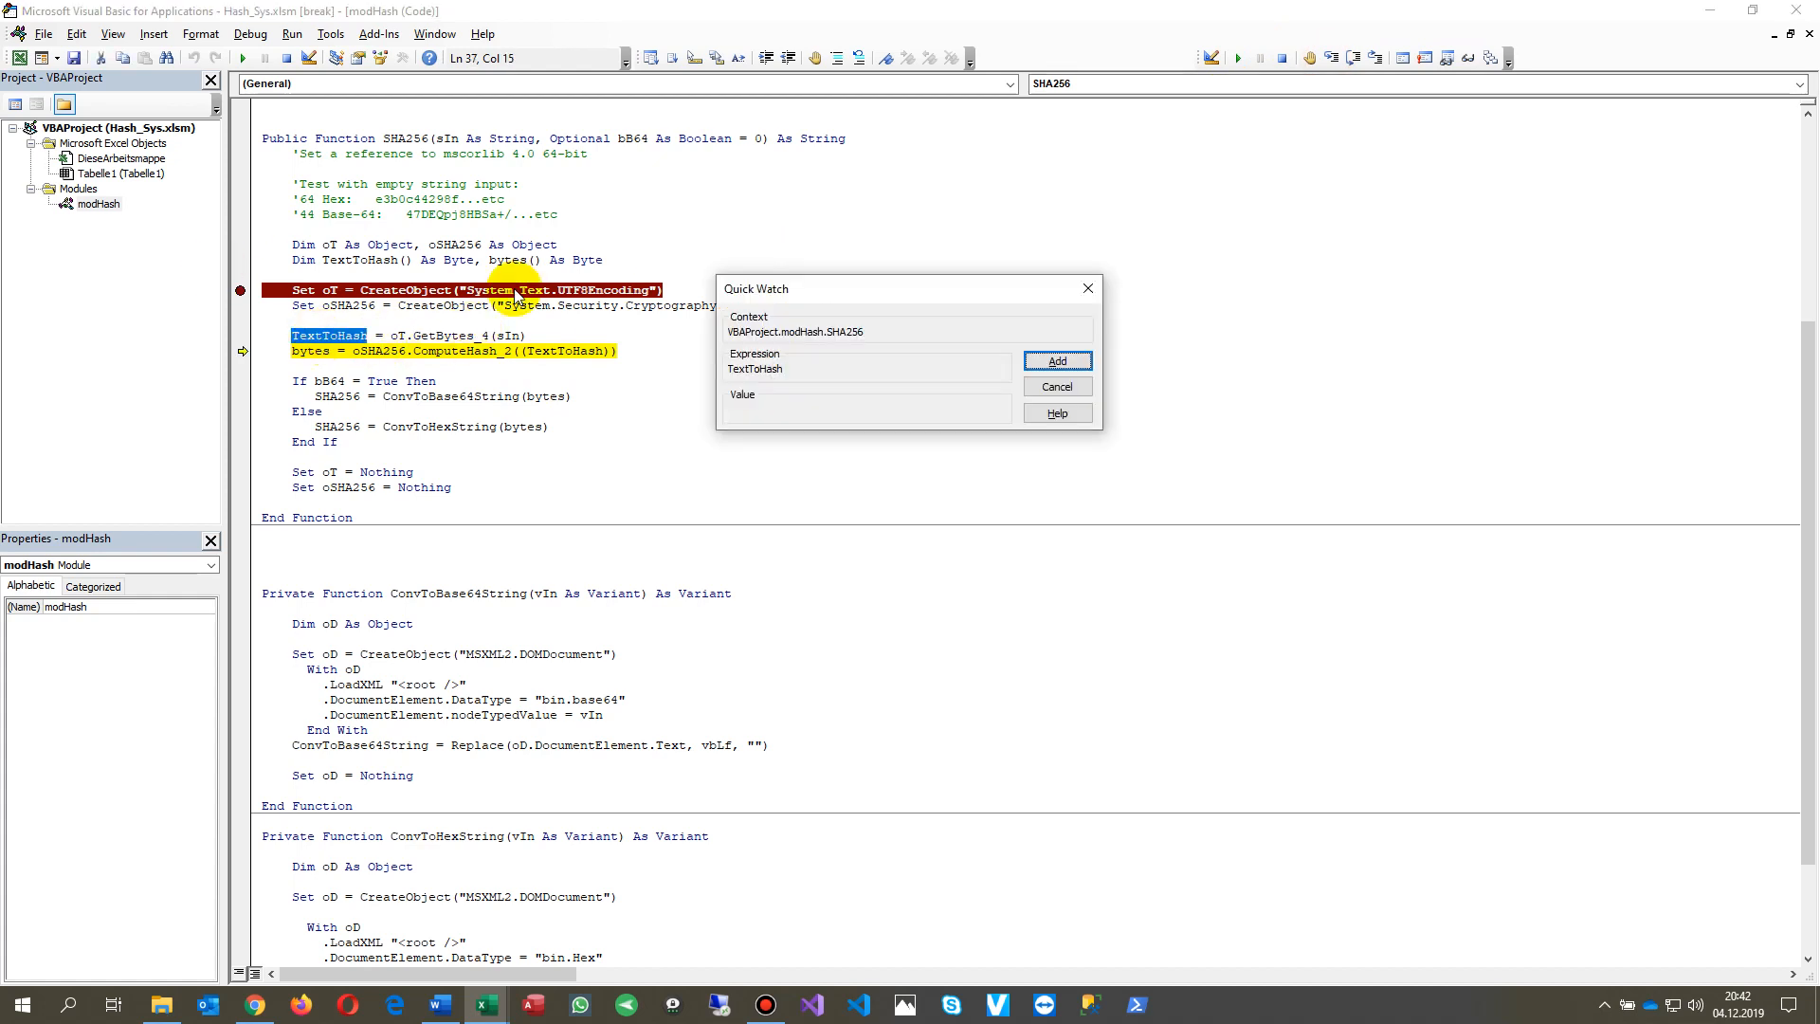
Add TextToHash to the Watches window, showing bytes 49, 50, 51
{"action": "left_click", "coordinate": [1056, 360]}
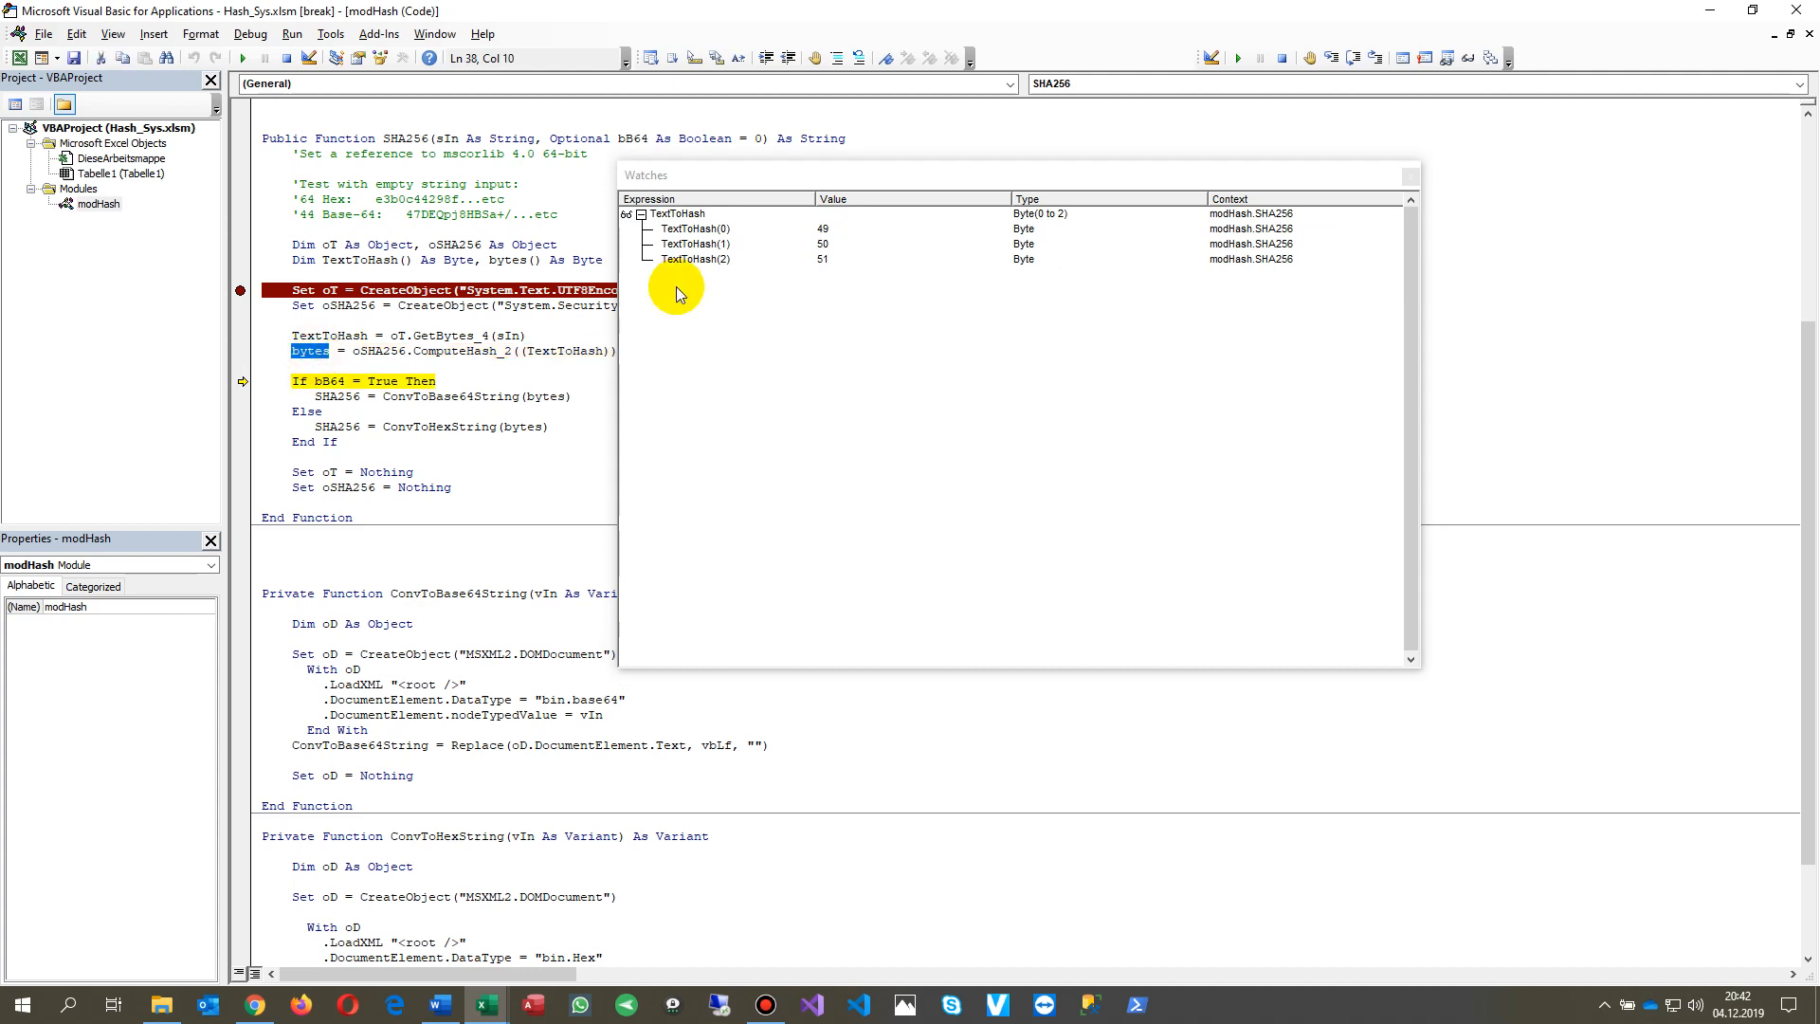
Add the bytes array to the watches, listing hash bytes(0) to bytes(31)
{"action": "left_click", "coordinate": [641, 273]}
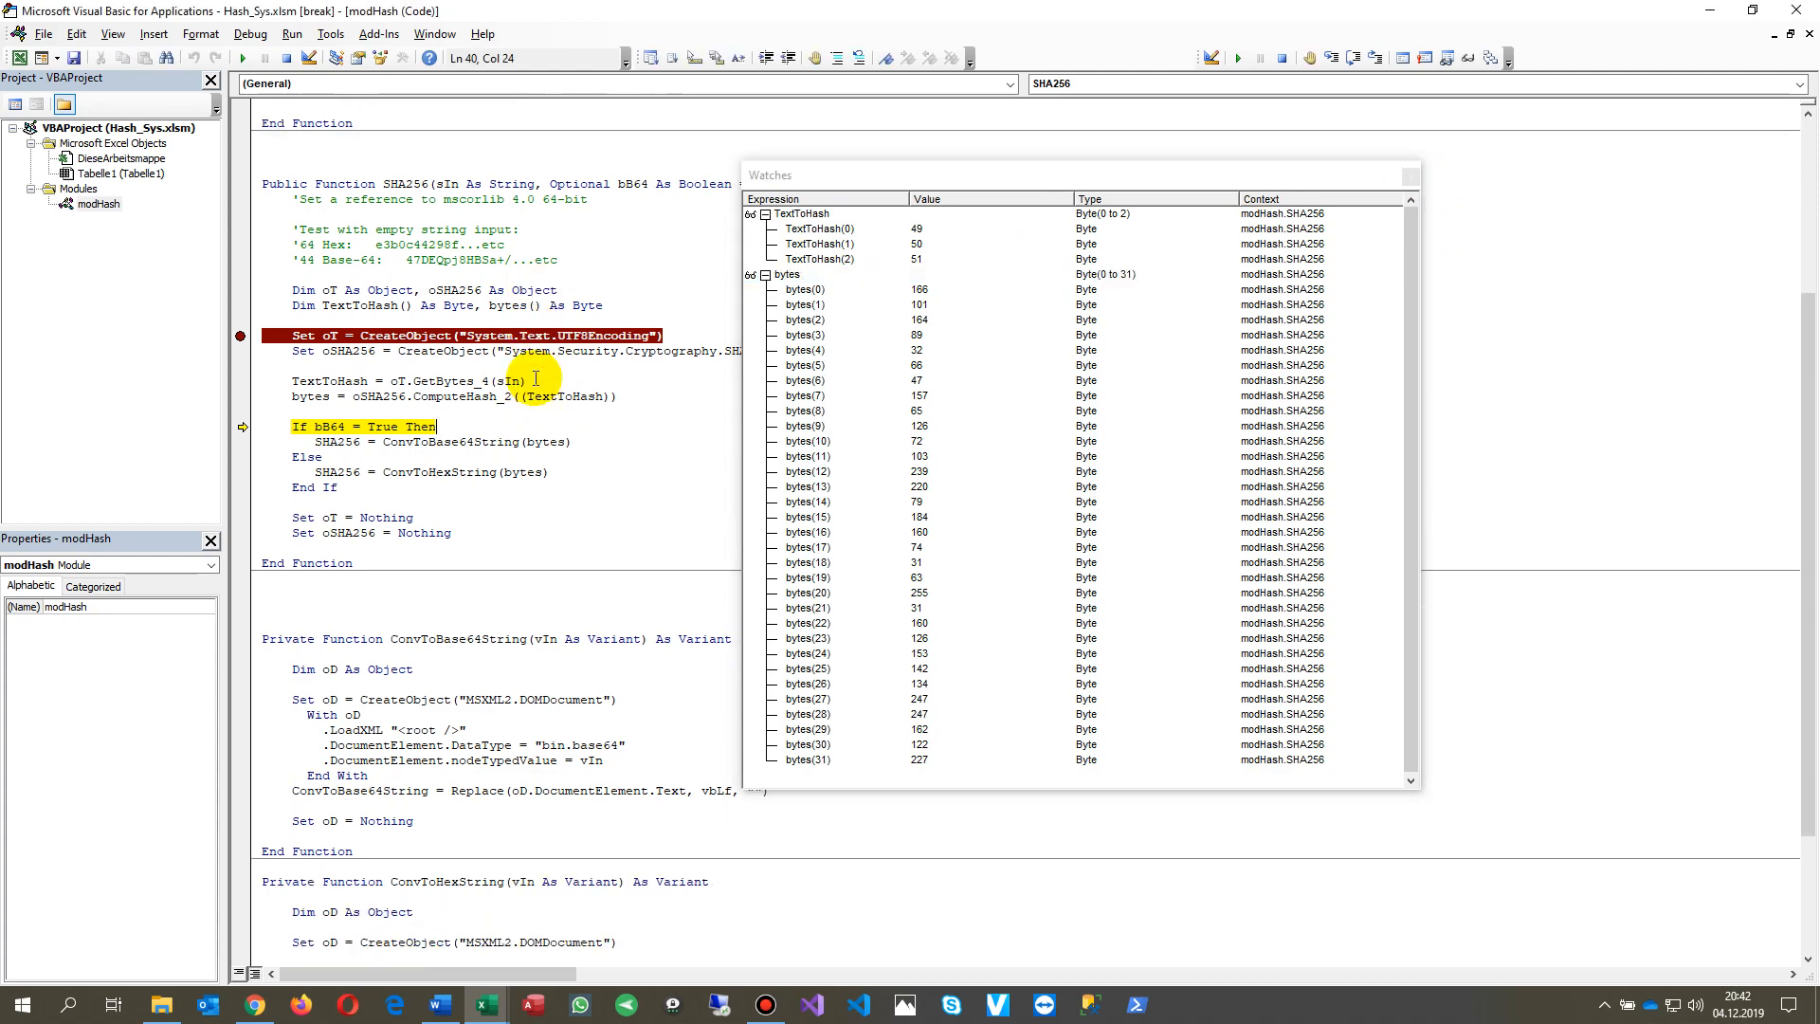
{"action": "scroll", "scroll_direction": "up", "scroll_amount": 3}
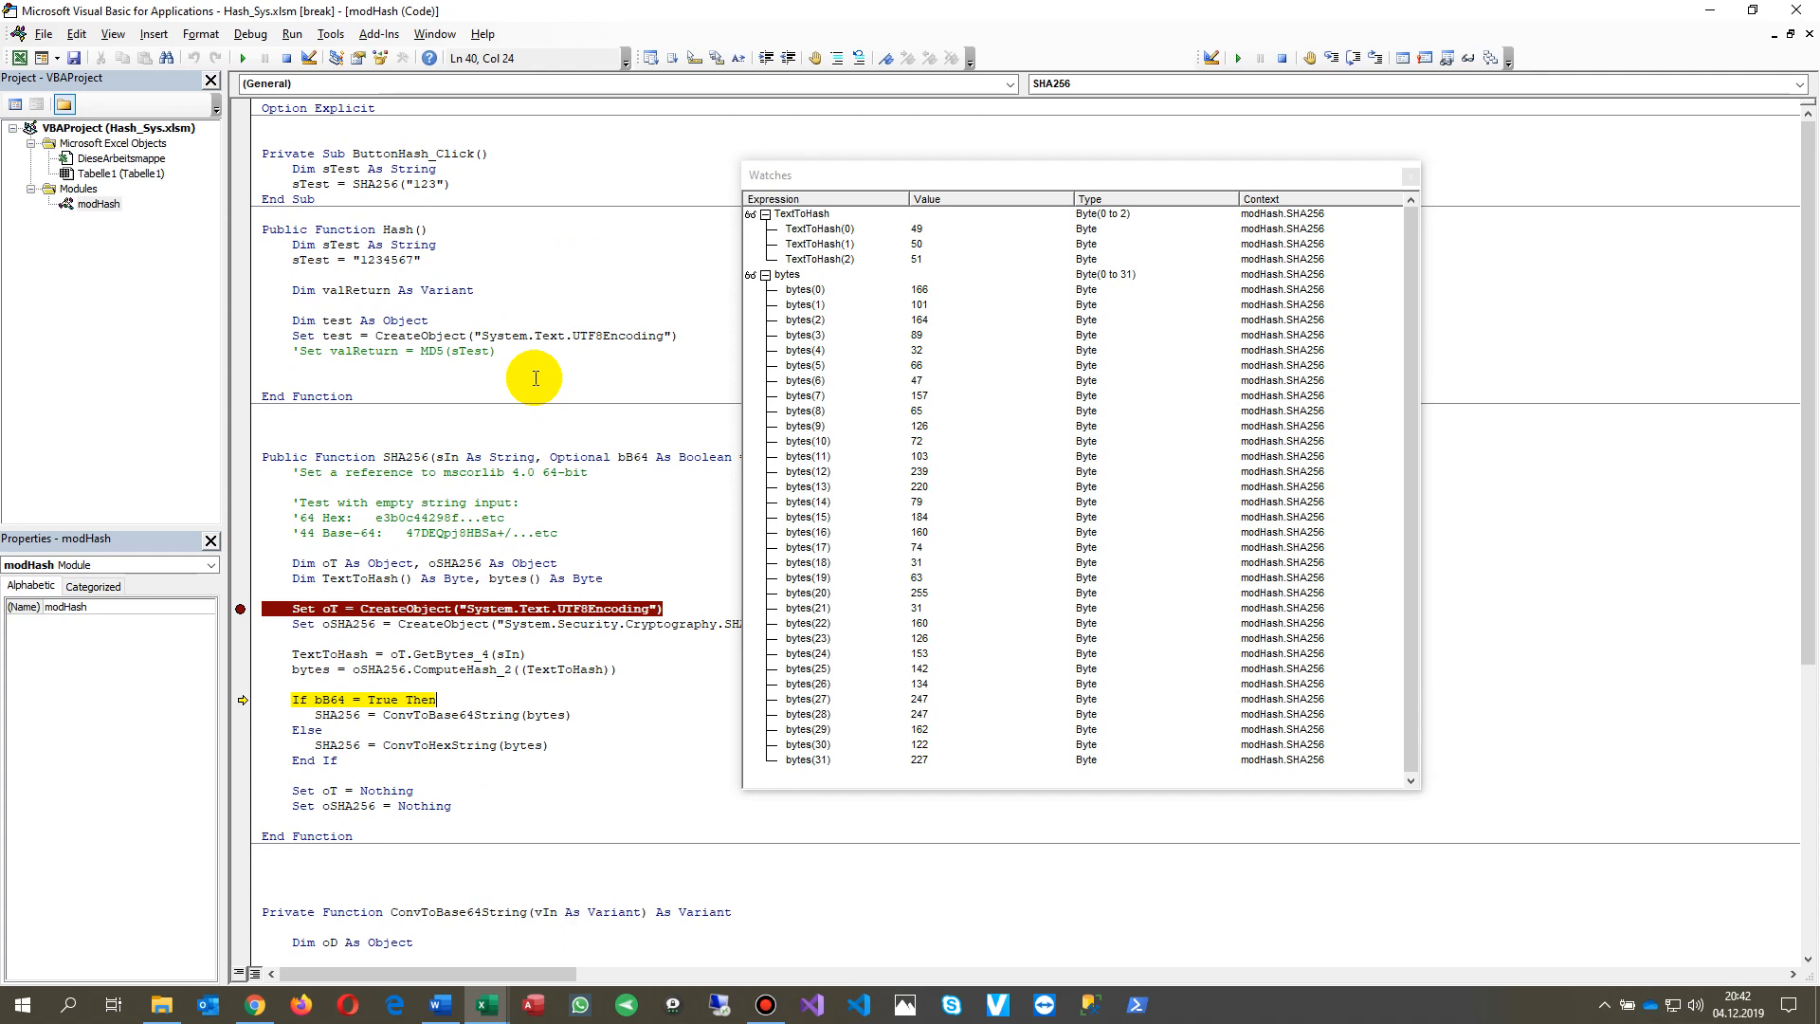
{"action": "mouse_move", "coordinate": [534, 377]}
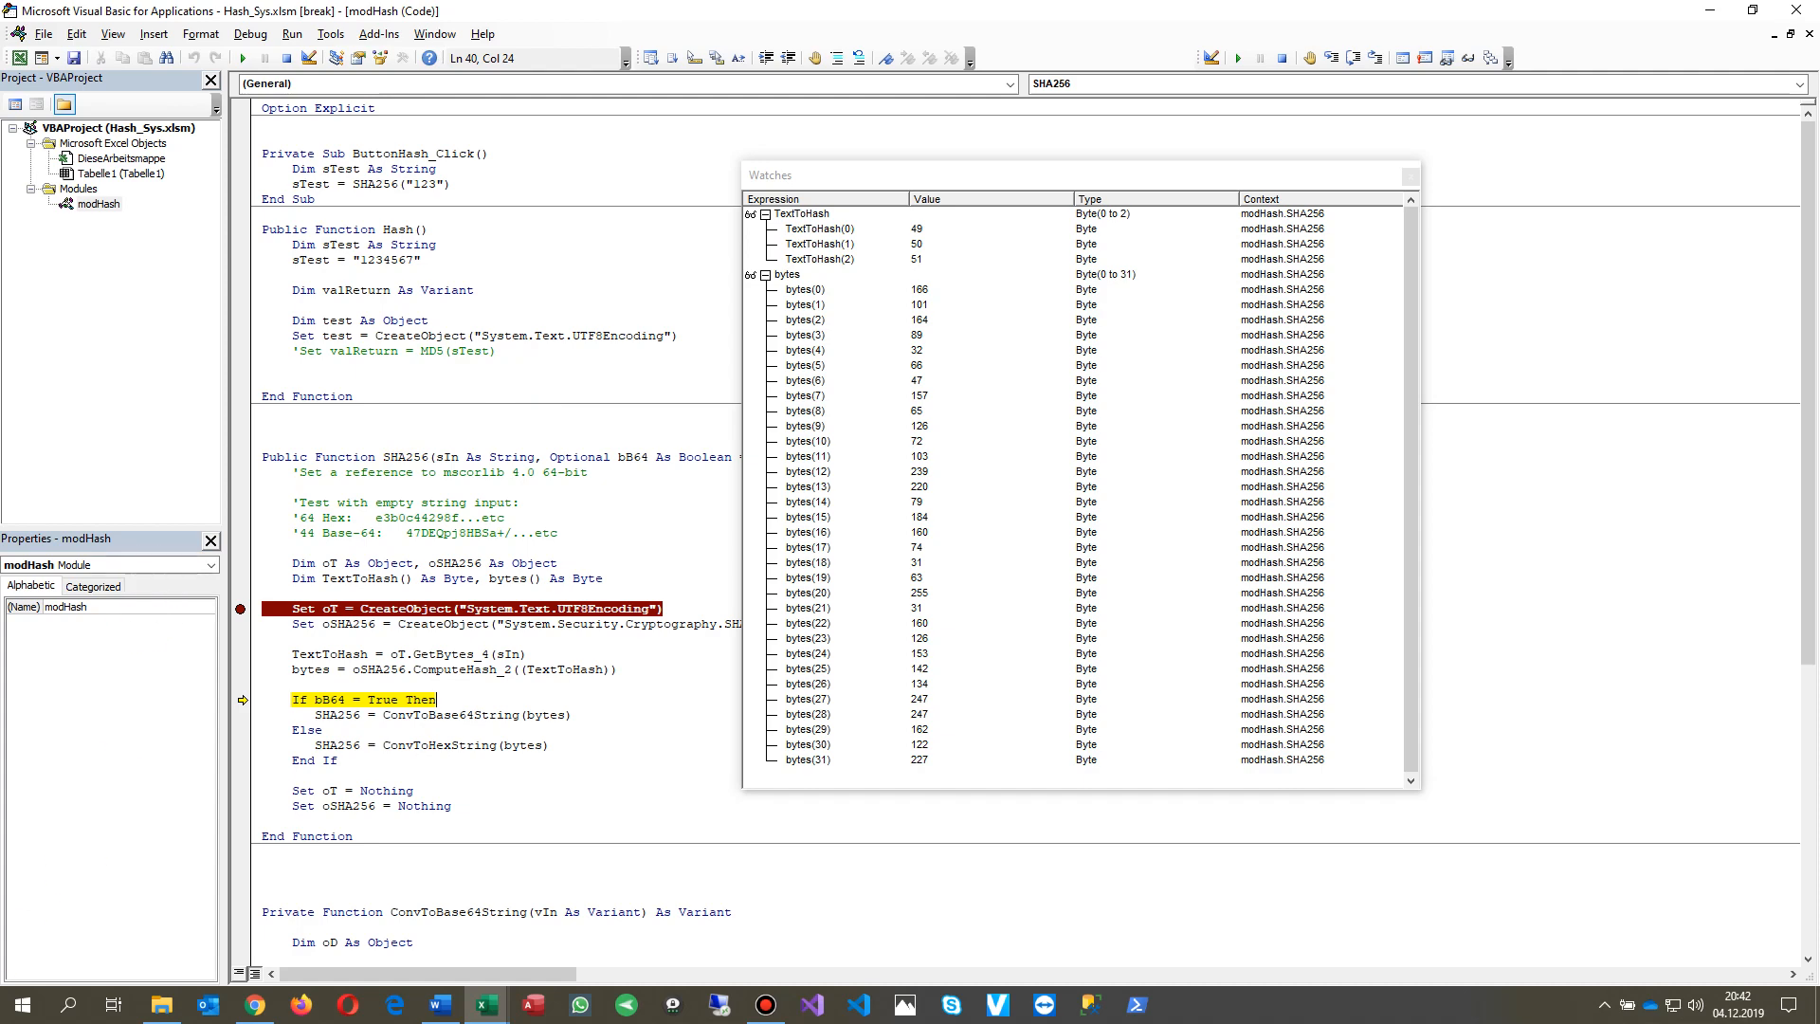